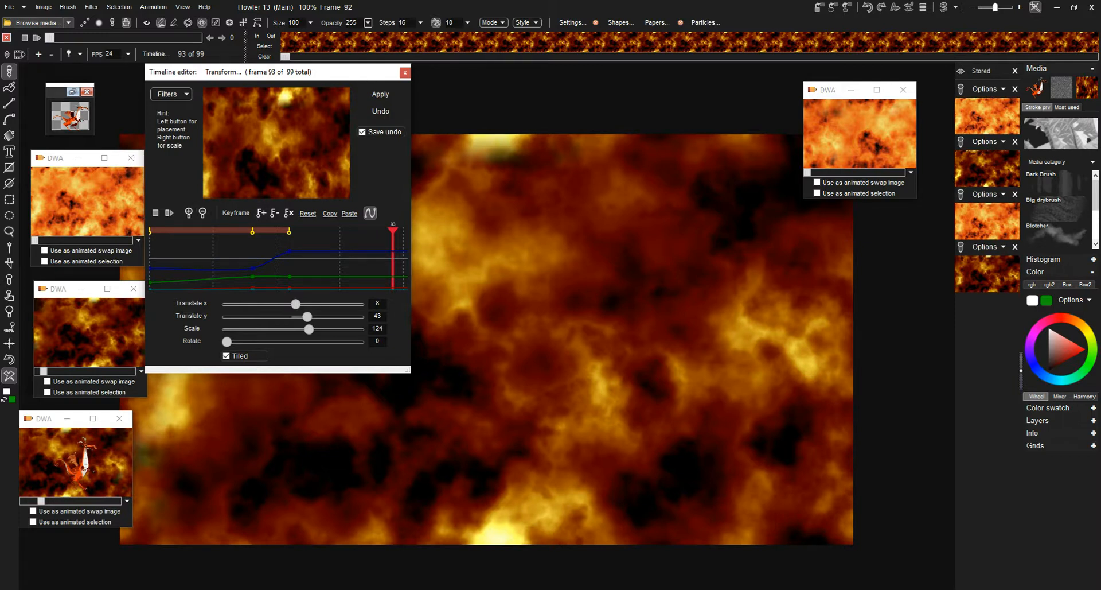
Step: Keyframe lower Translate y and Scale values, with scale back to 100 by frame 90
left_click_drag(319, 316, 295, 316)
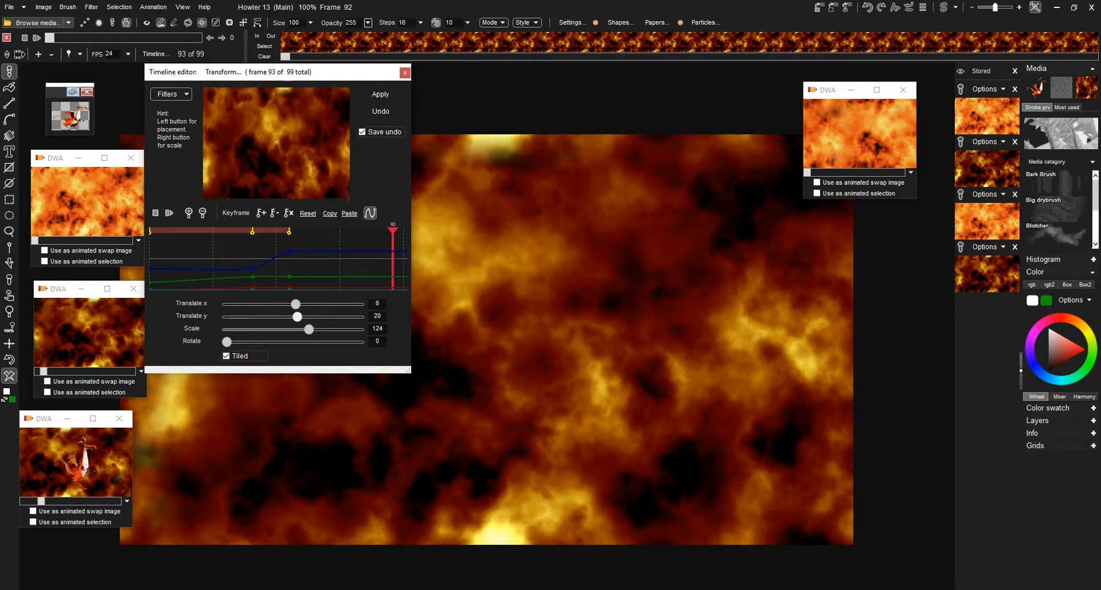
left_click_drag(315, 317, 269, 316)
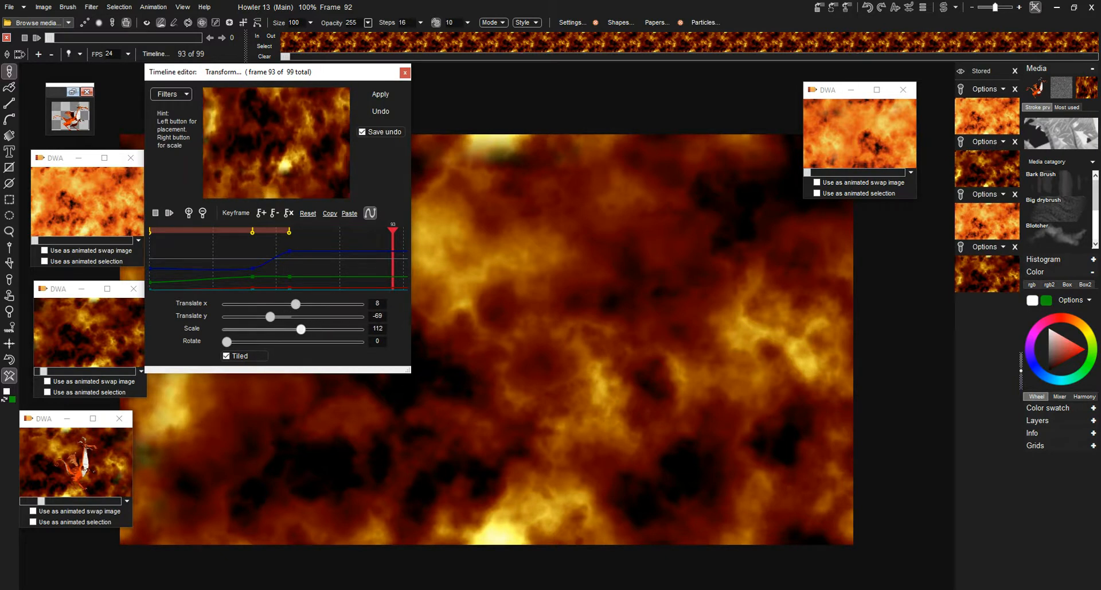
left_click_drag(301, 329, 297, 329)
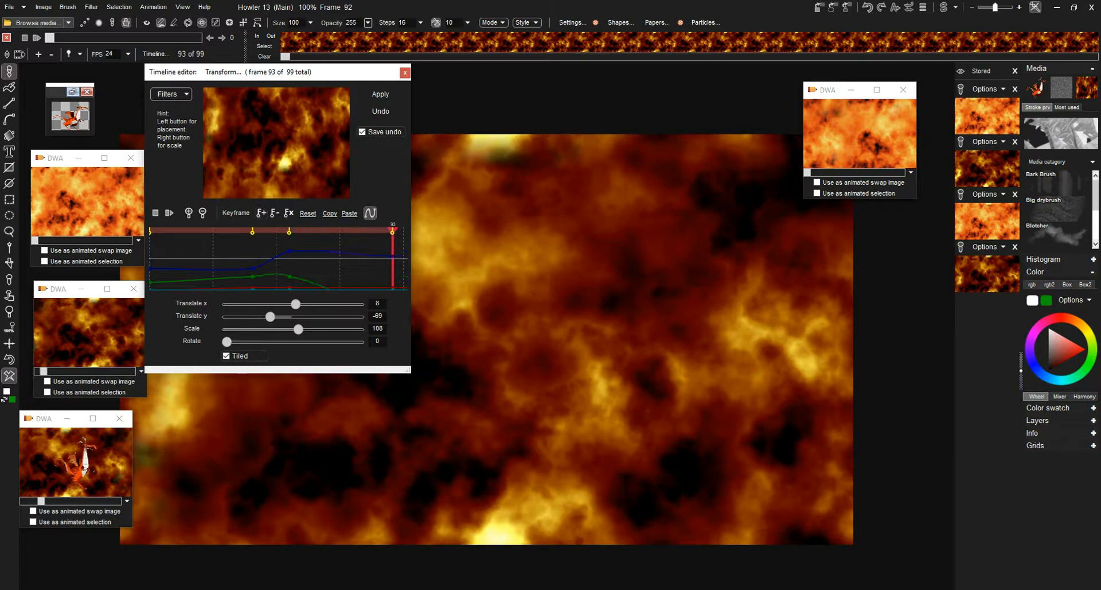
left_click_drag(392, 232, 341, 232)
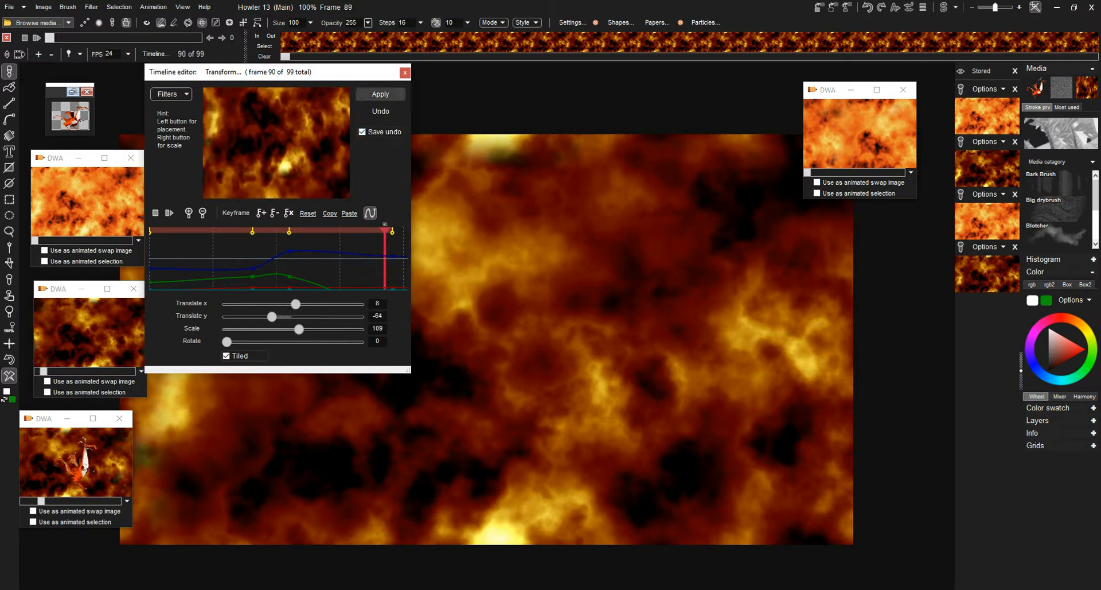
Step: Apply the keyframed transform to the clouds and store it as an animation
left_click(380, 94)
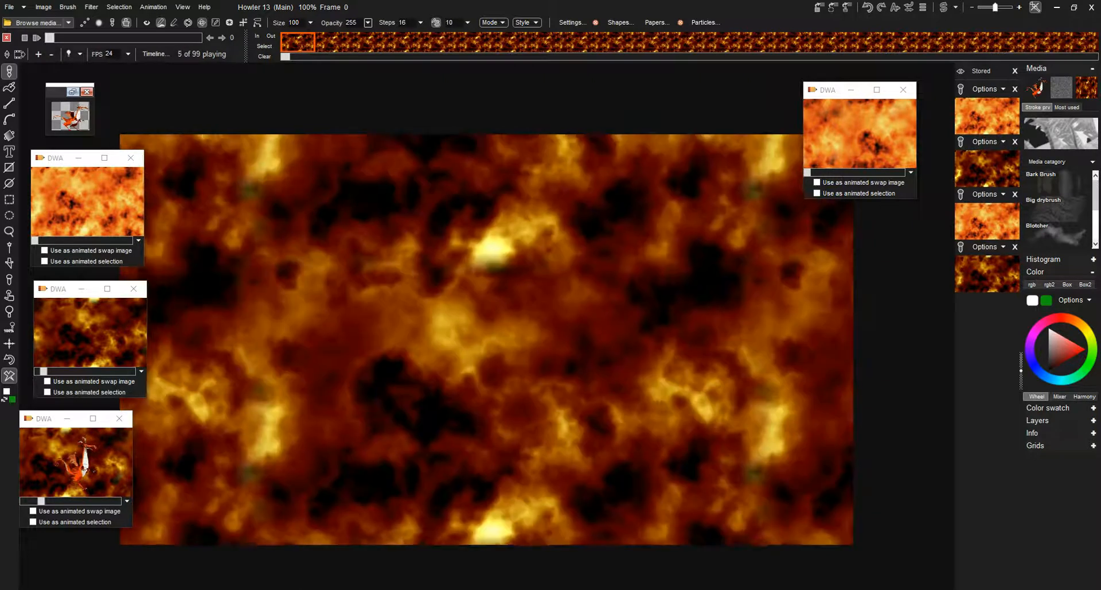
left_click(153, 7)
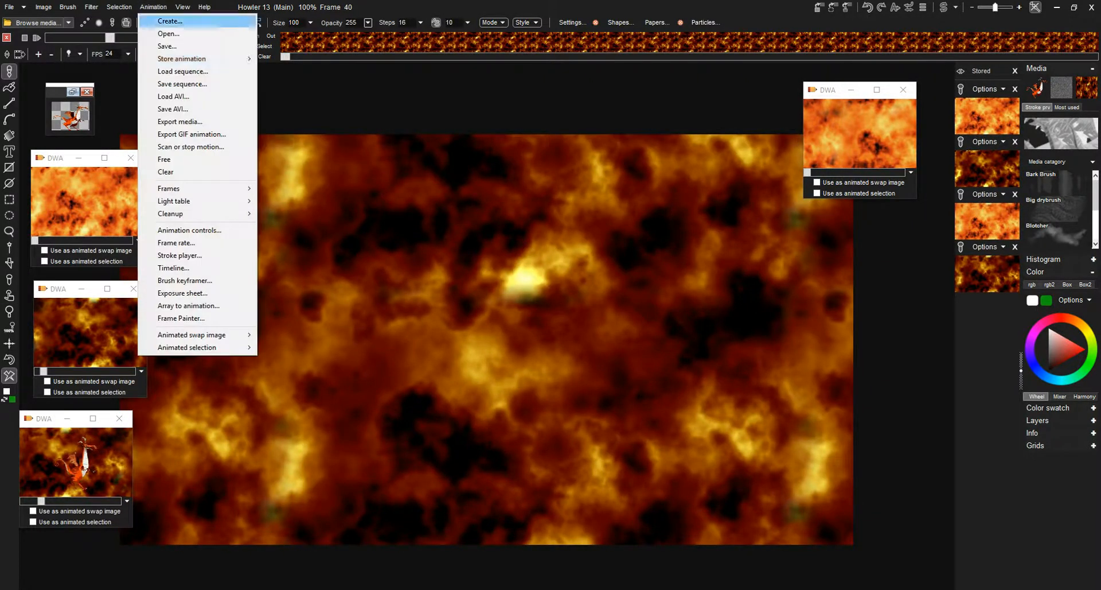
mouse_move(181, 59)
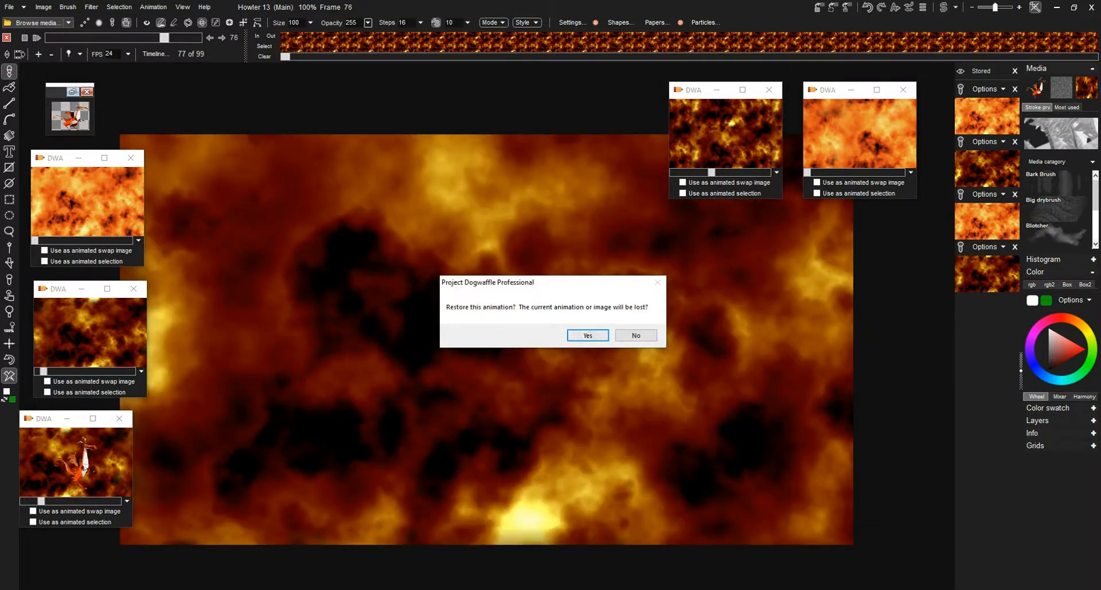
Step: Restore the orange cloud animation and set the dark transformed clip as animated swap image
left_click(588, 335)
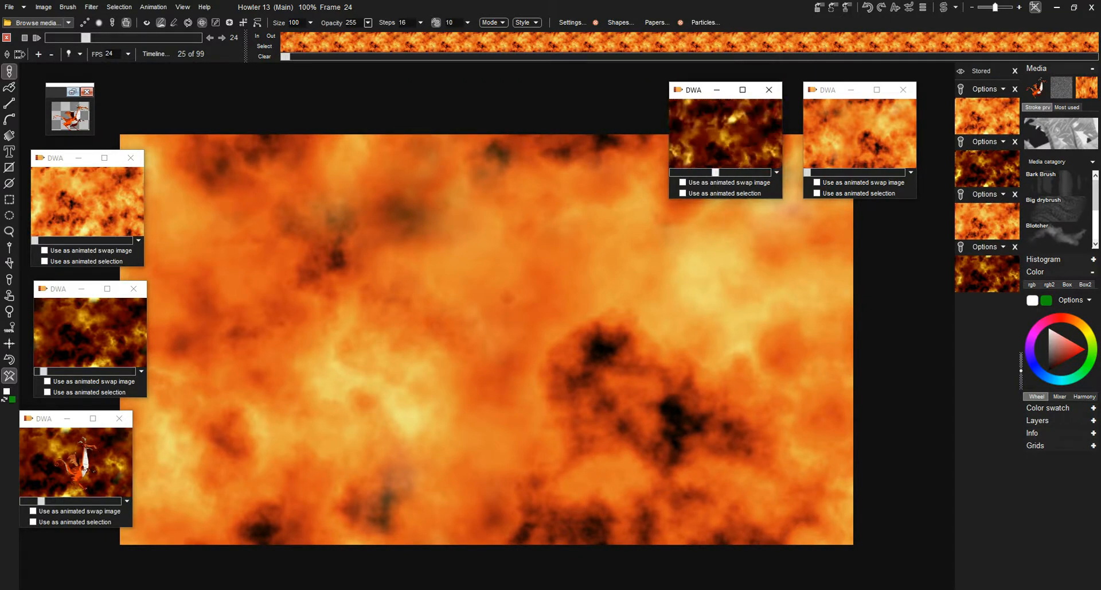
mouse_move(683, 182)
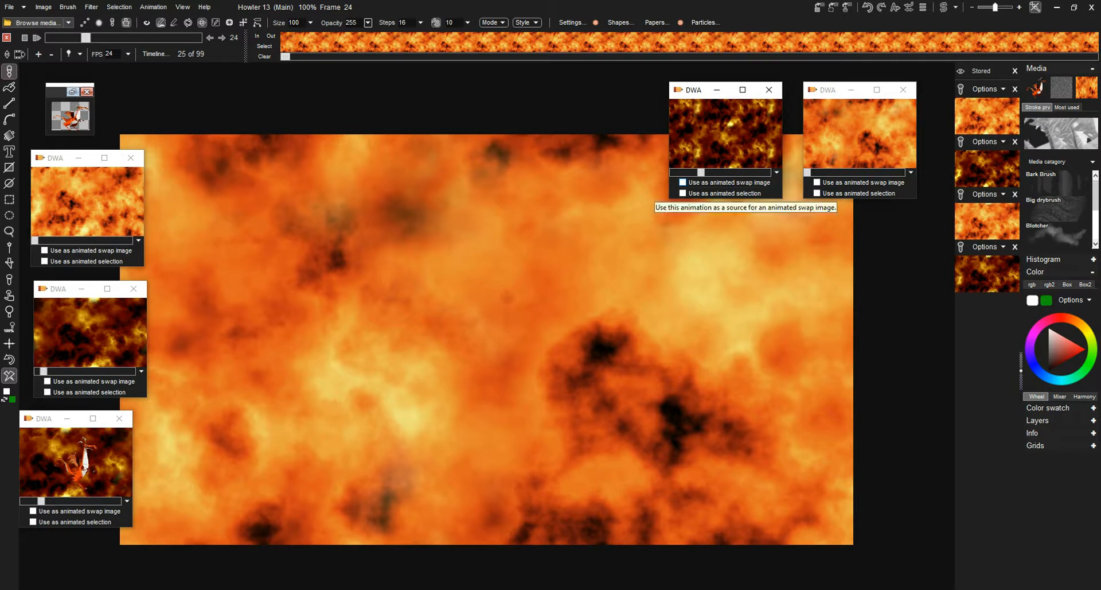
left_click(682, 182)
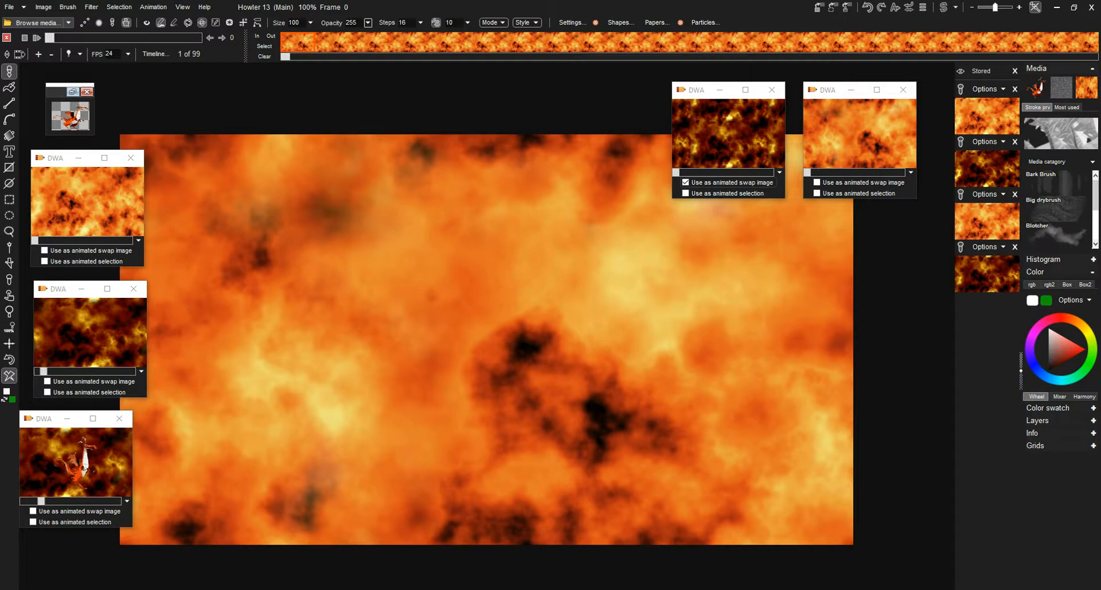
Step: Preview a Difference combine-with-swap blend, cancelling the apply-to-all-frames prompt
left_click(89, 7)
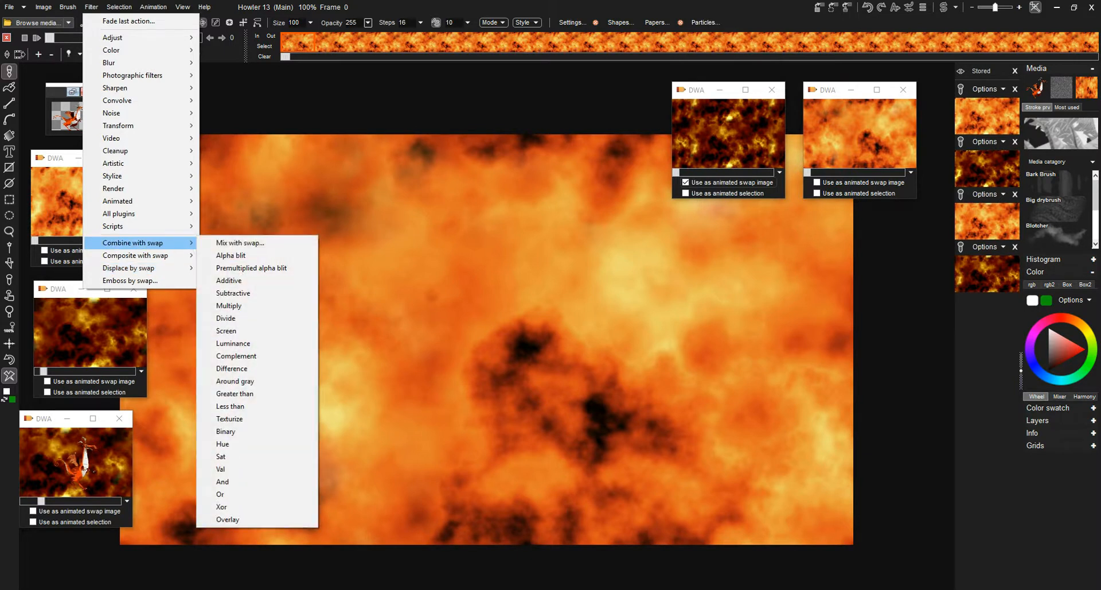
mouse_move(228, 305)
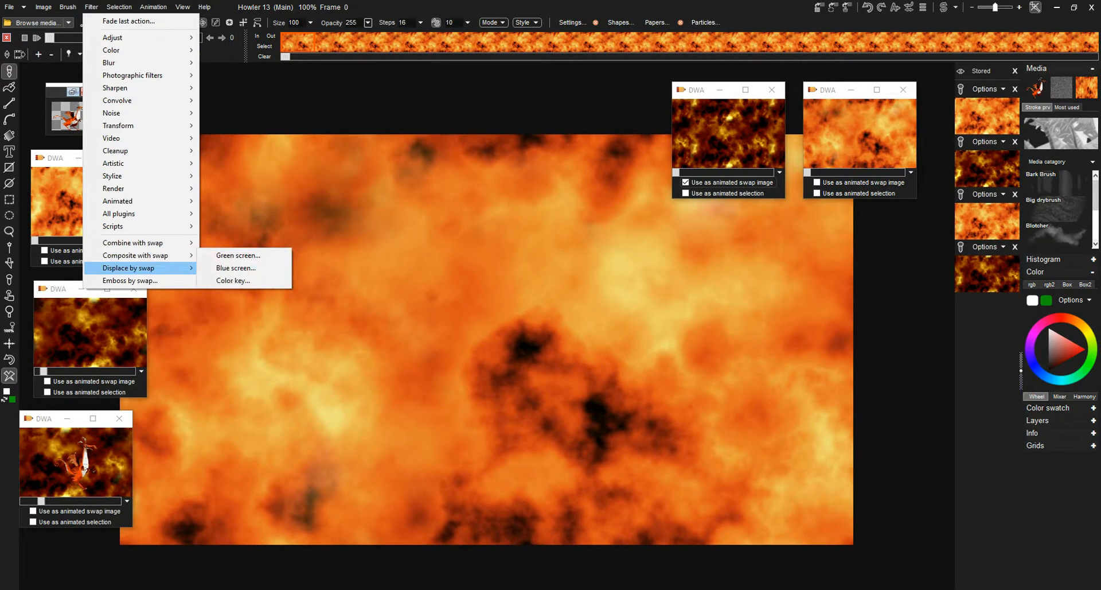
mouse_move(134, 256)
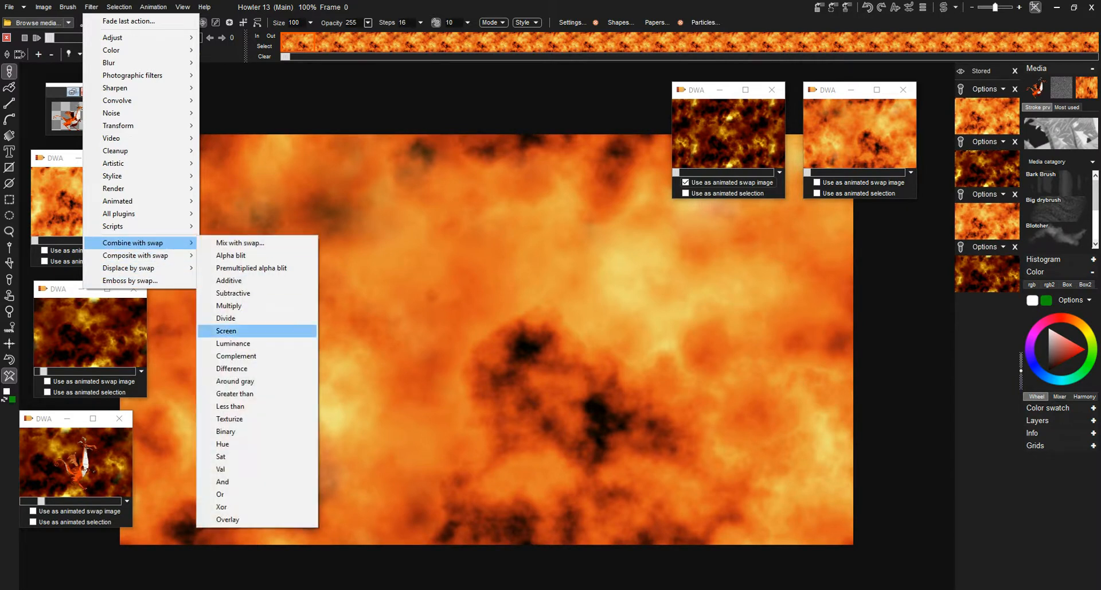
mouse_move(236, 356)
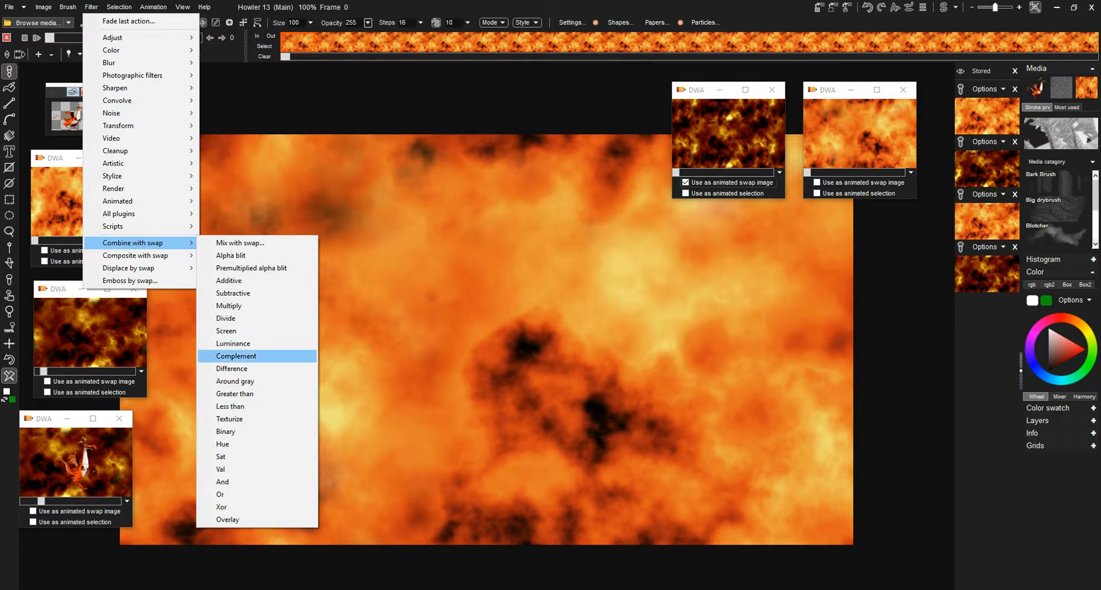
mouse_move(231, 369)
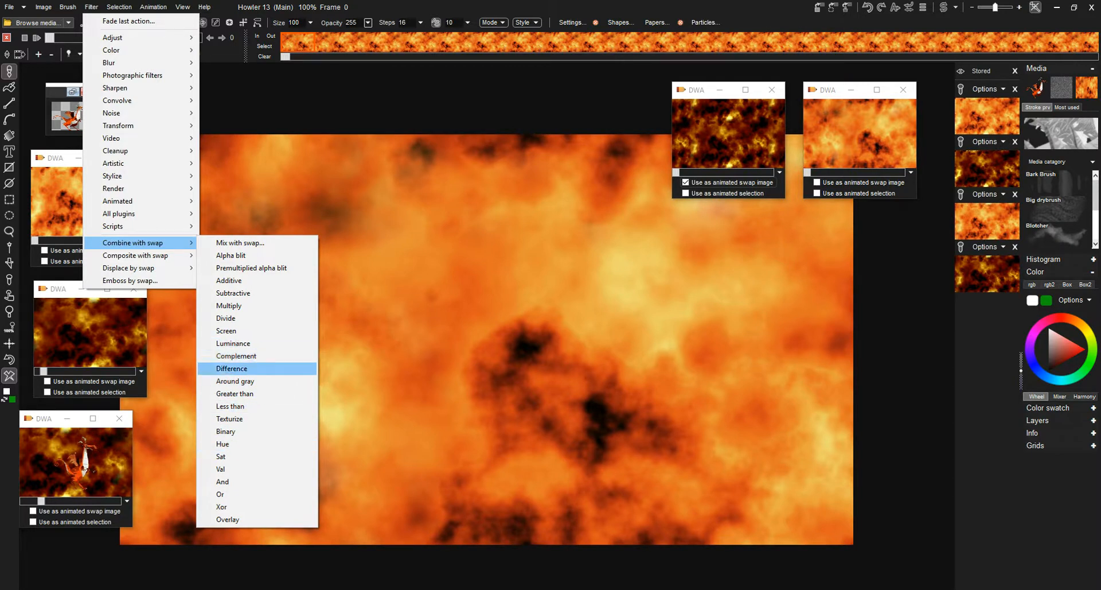
left_click(232, 368)
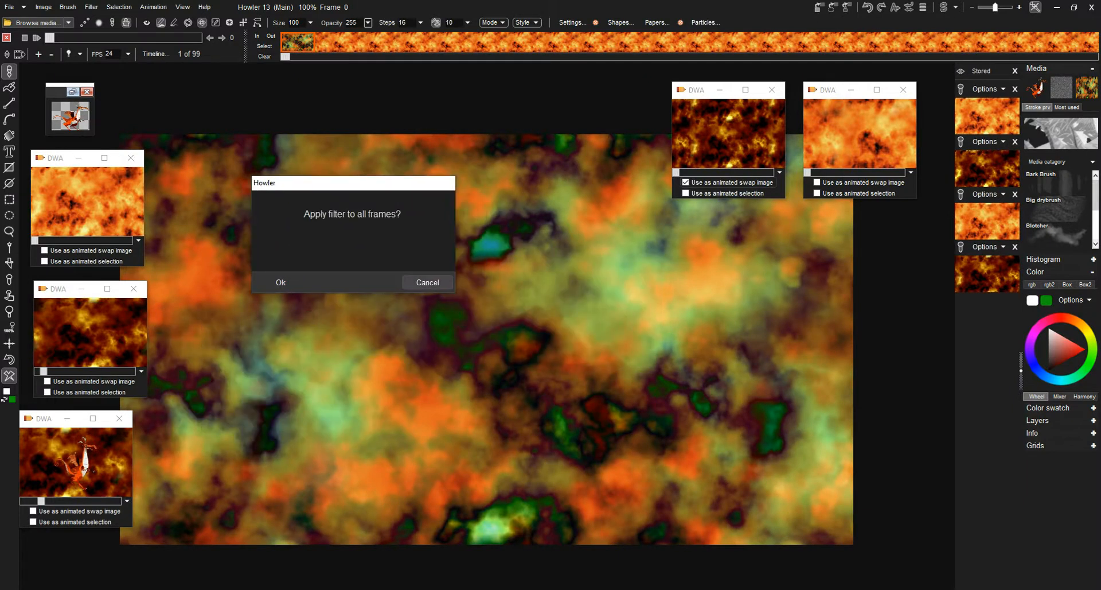
left_click(280, 282)
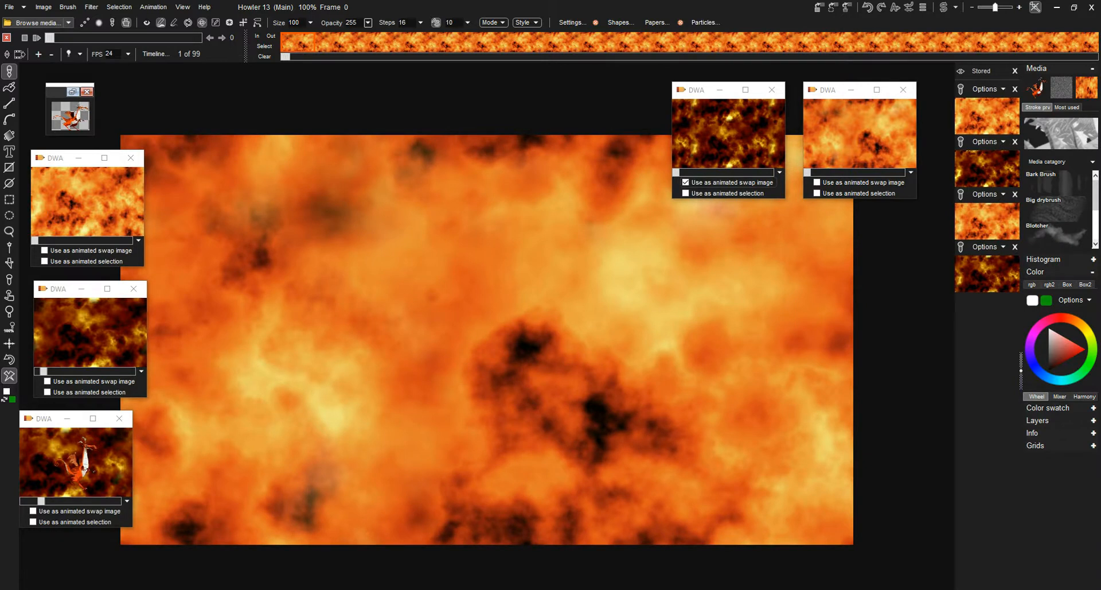
mouse_move(1034, 89)
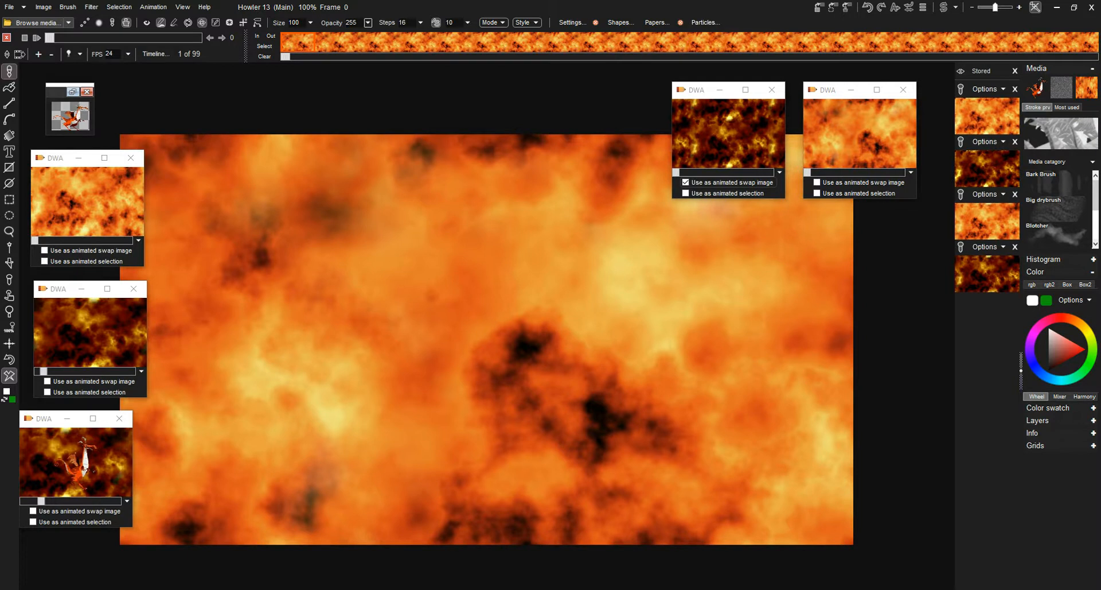
mouse_move(1039, 86)
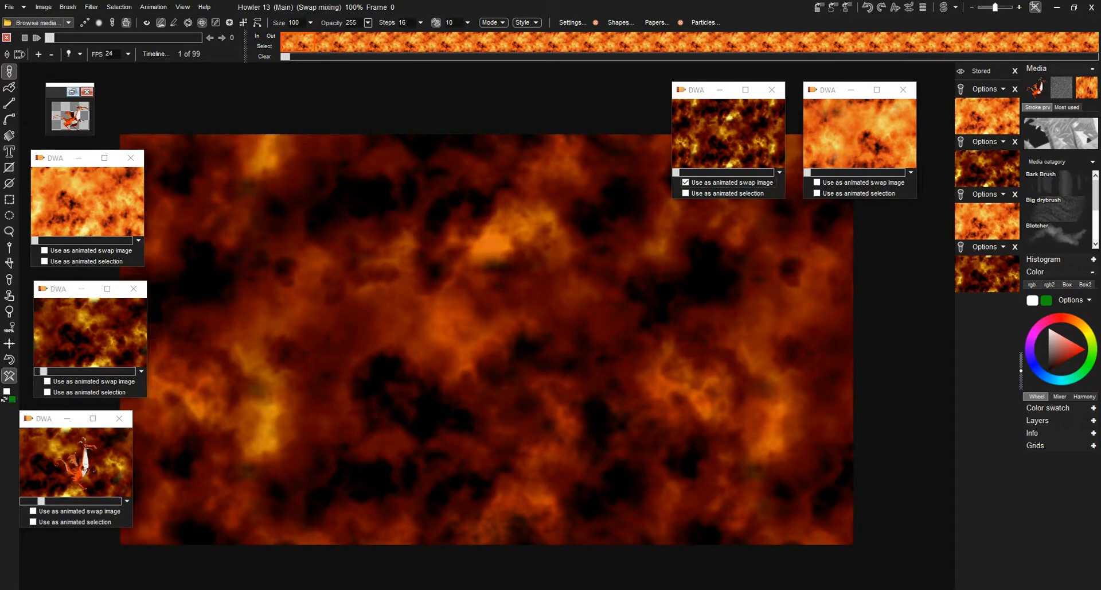
Step: Live-mix the swap animation in Darken mode and merge the swap mix into the animation
left_click(985, 89)
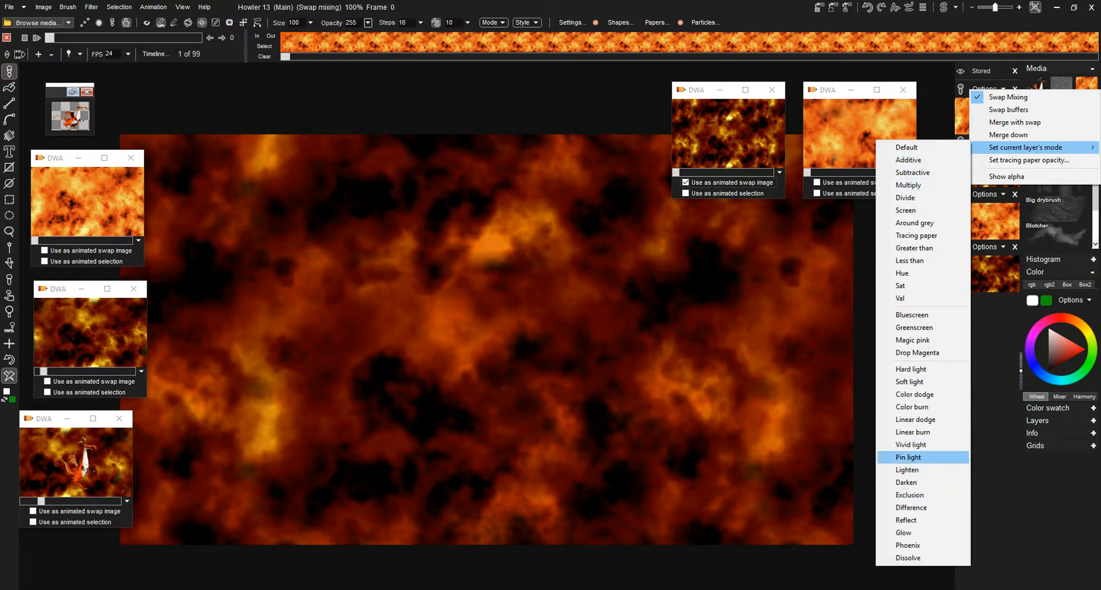
mouse_move(912, 407)
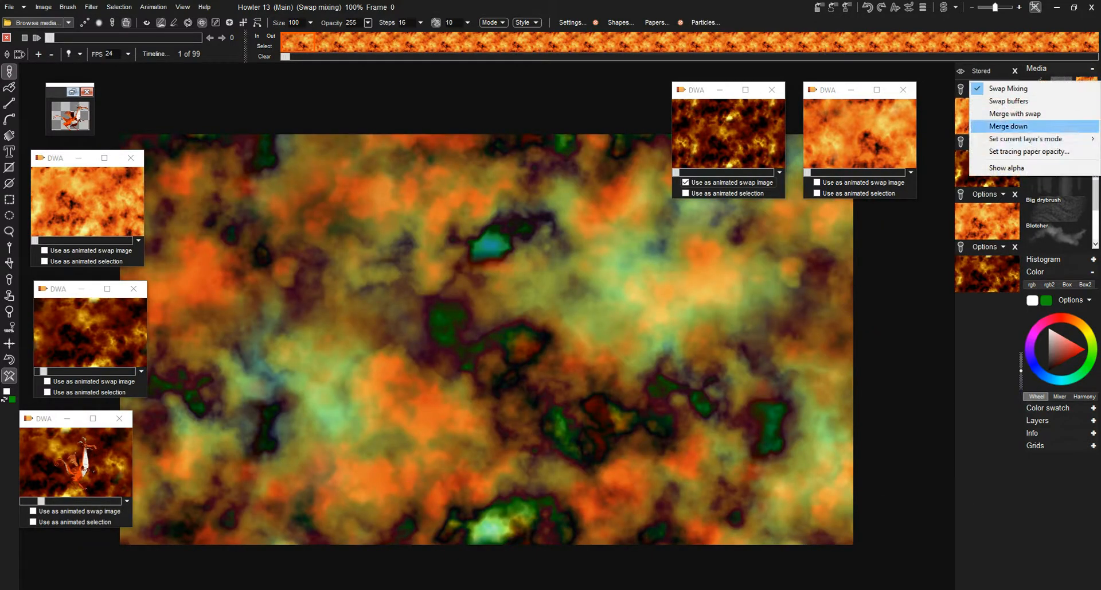
left_click(1008, 126)
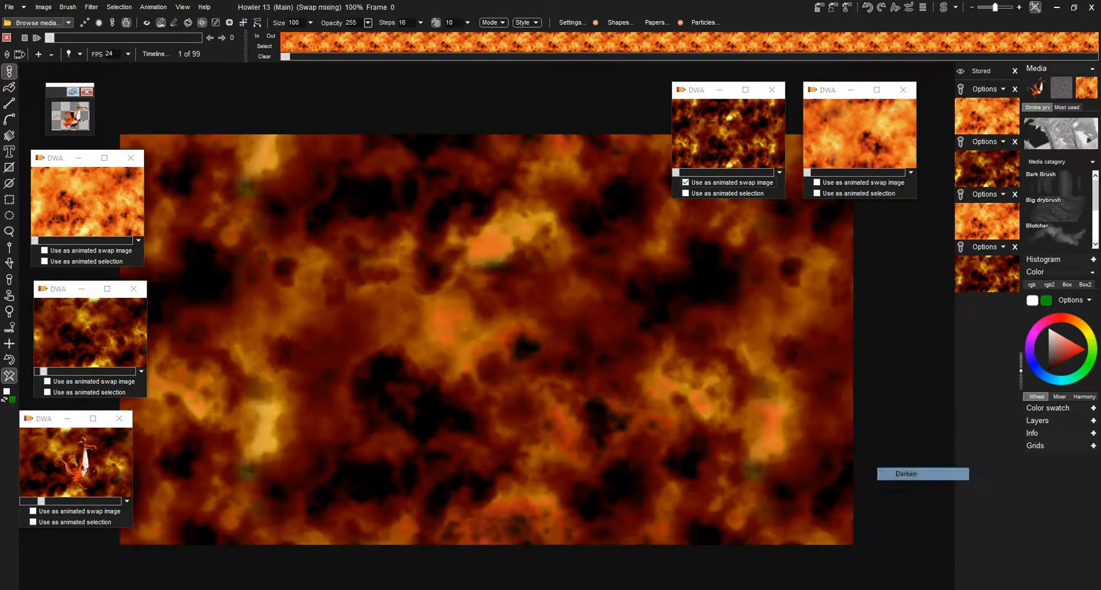
left_click(1001, 89)
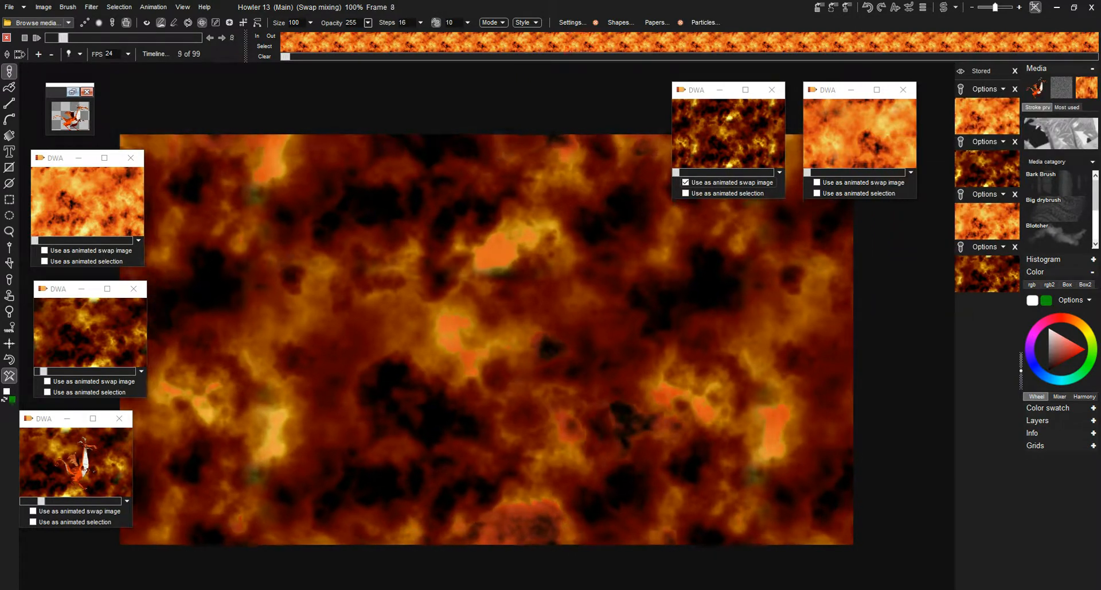
left_click(985, 89)
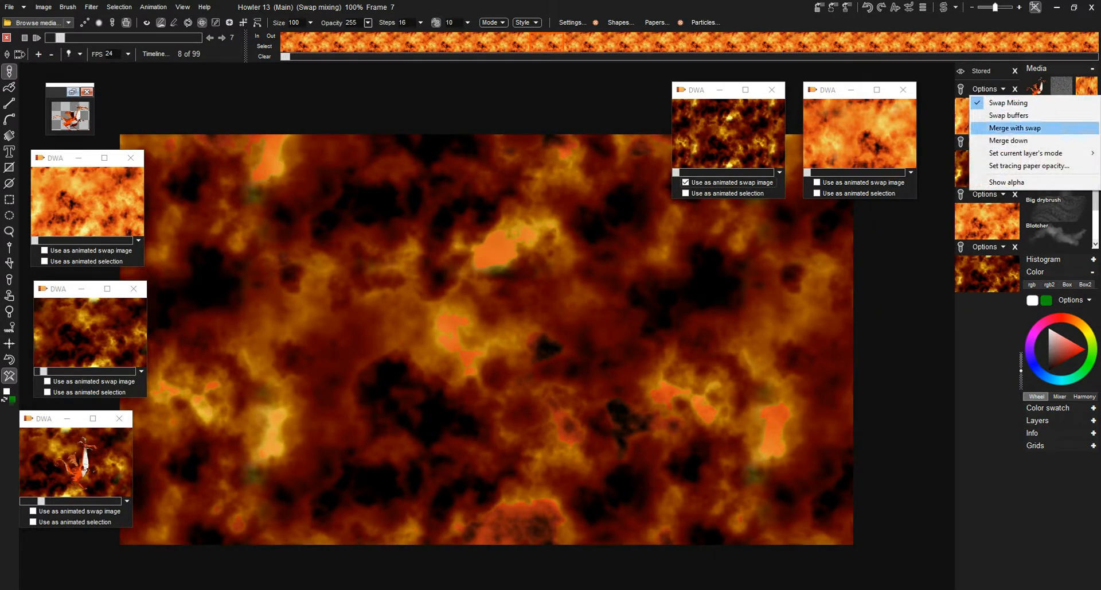
left_click(1025, 152)
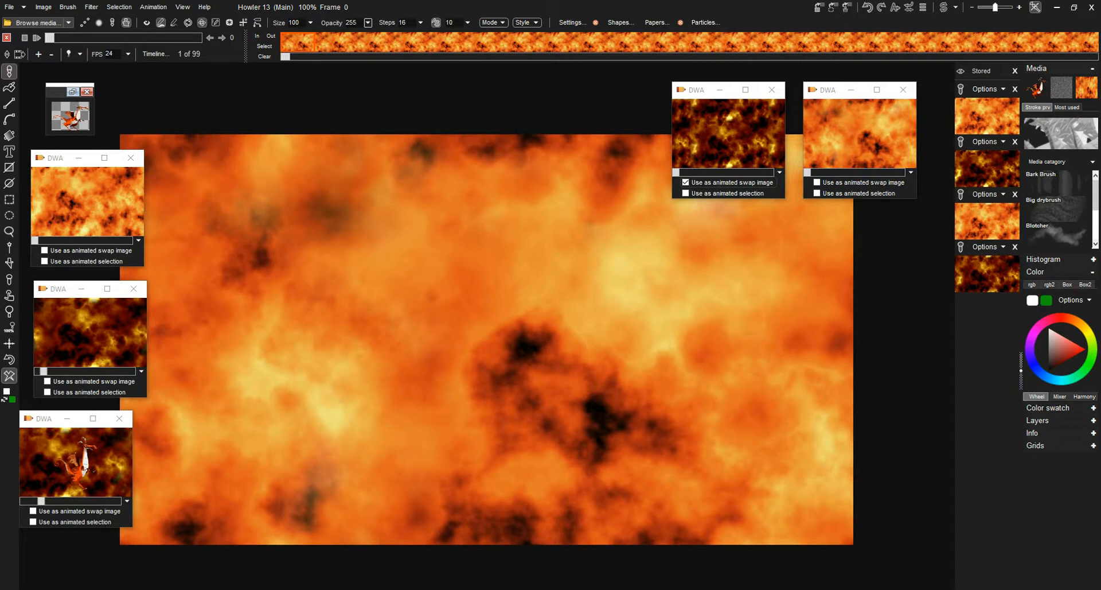
Step: Preview a Texturize combine-with-swap blend on the current frame and reposition the dark cloud window
left_click(91, 7)
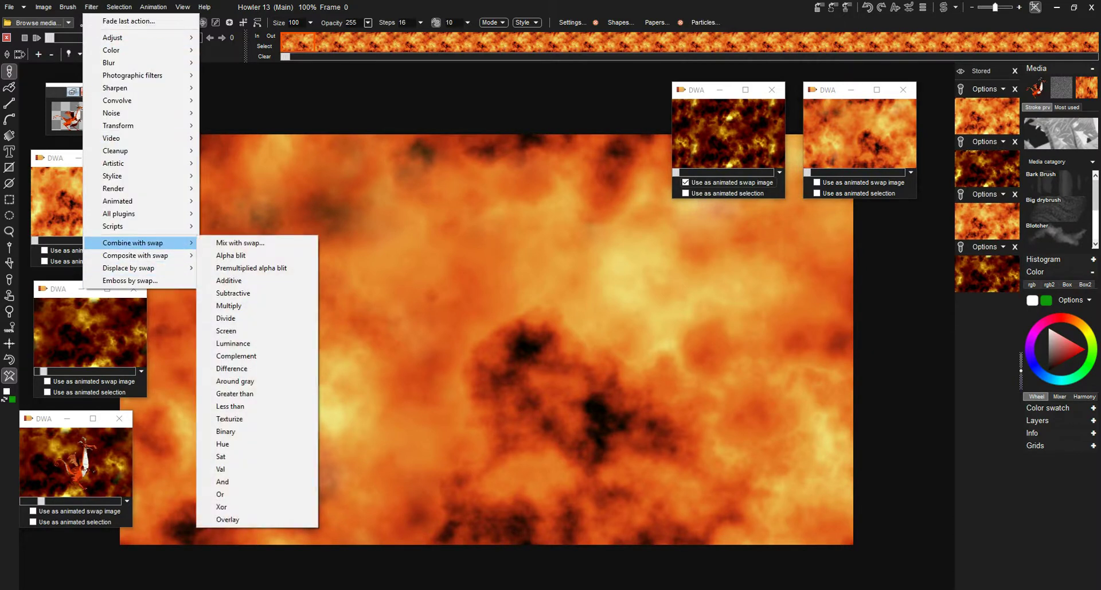
mouse_move(230, 418)
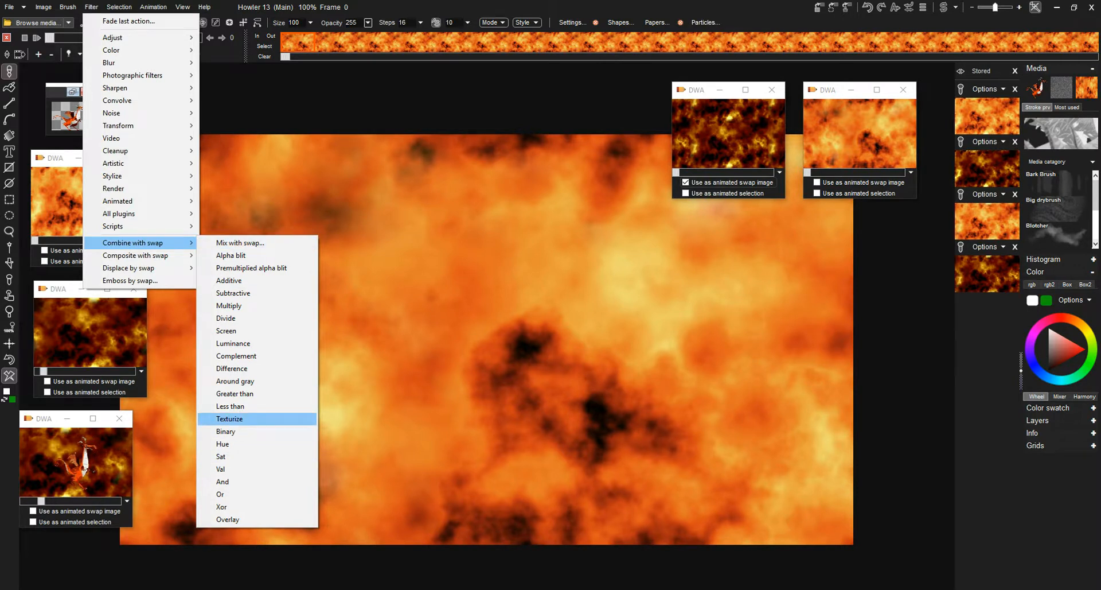
left_click(230, 418)
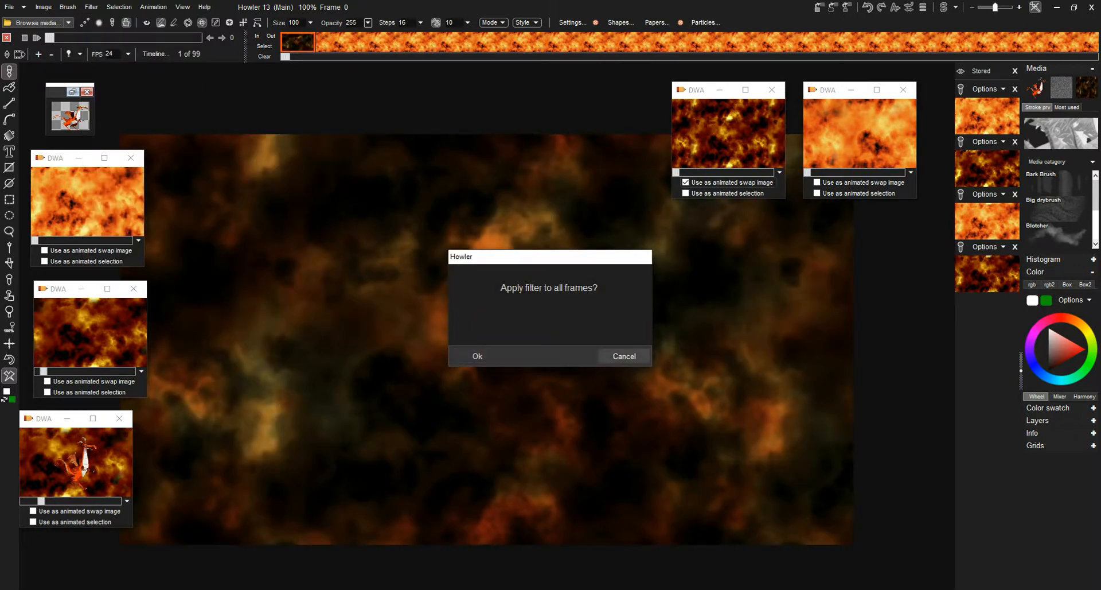
left_click(478, 356)
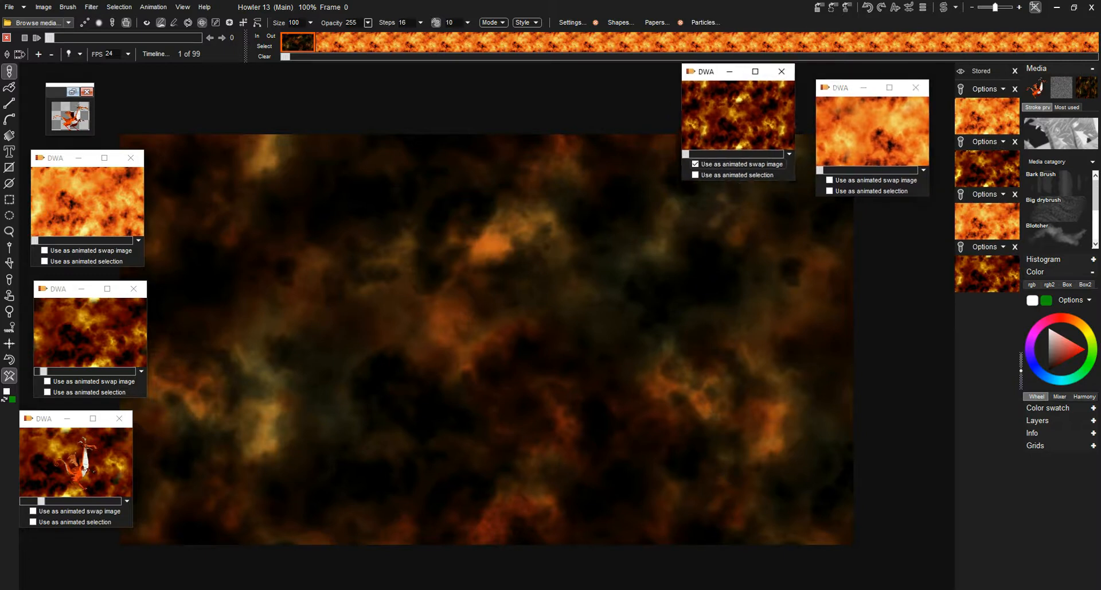
left_click_drag(738, 71, 737, 87)
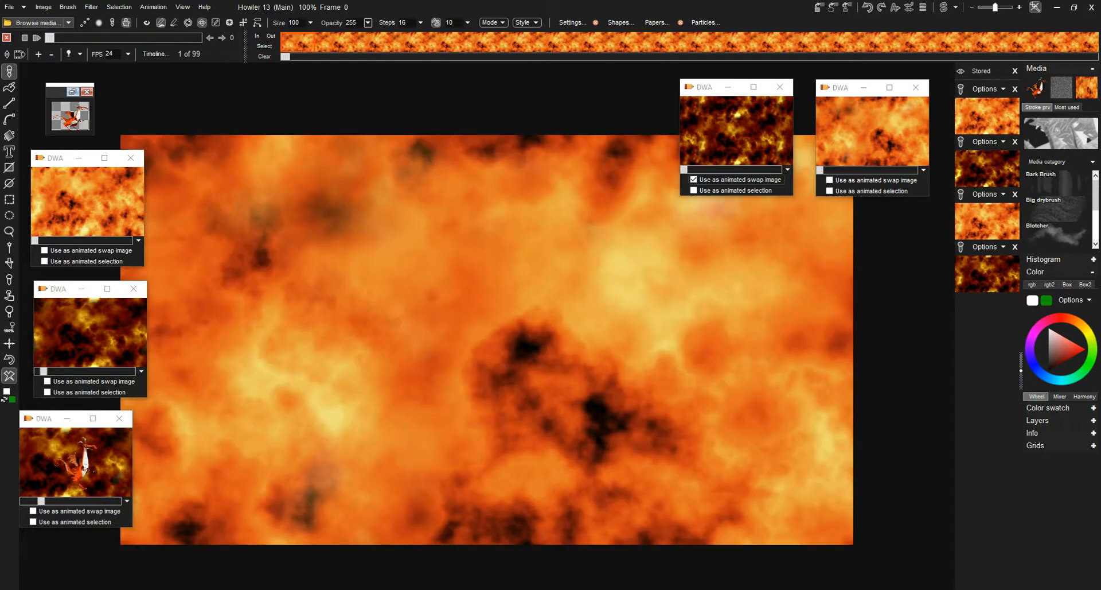
mouse_move(115, 54)
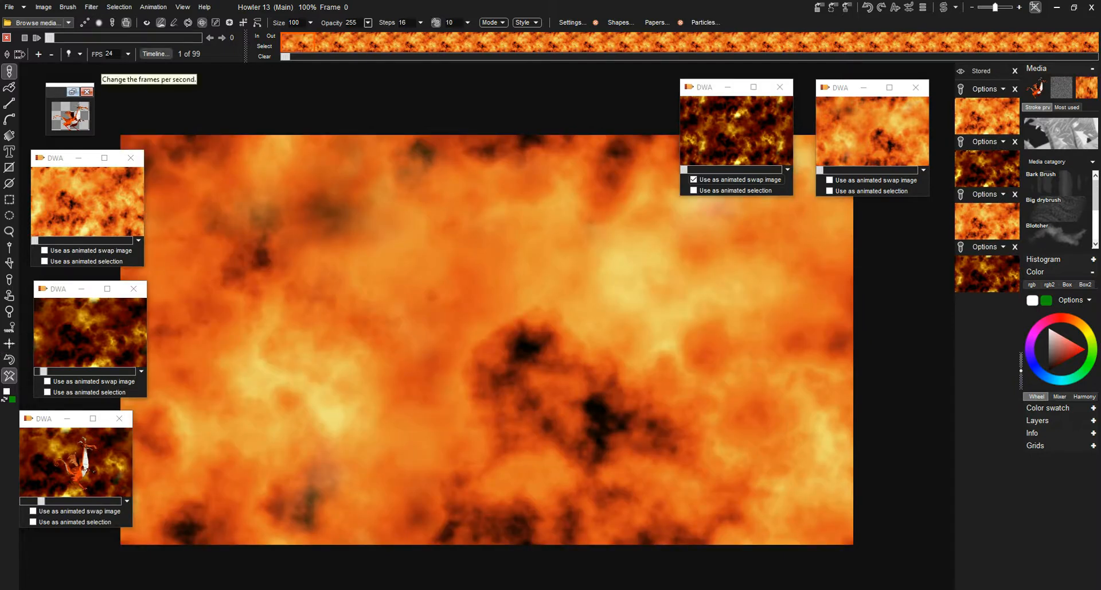
left_click(90, 7)
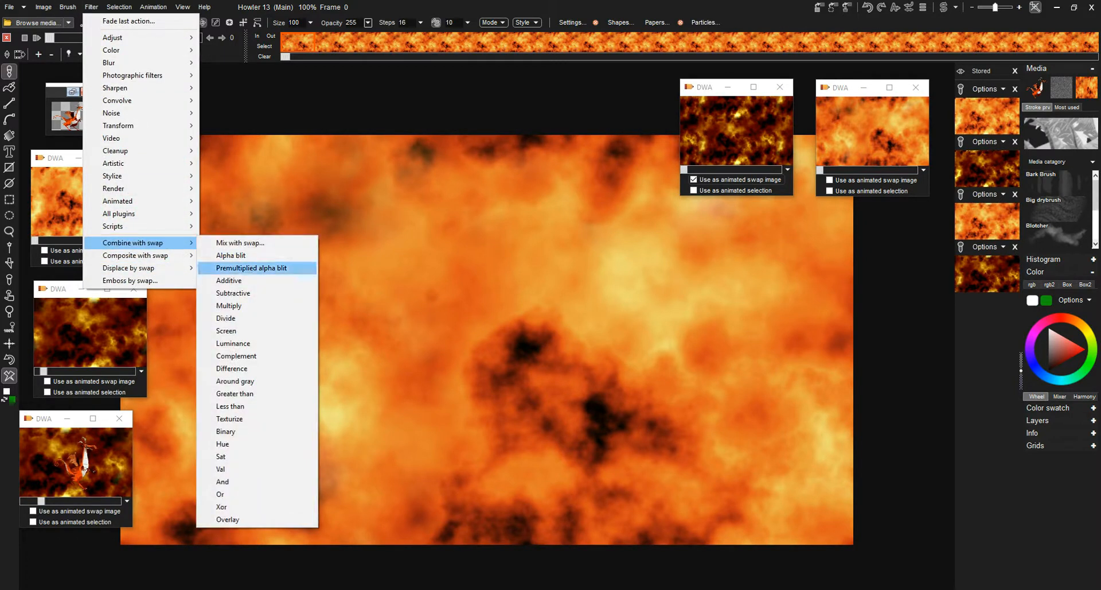
mouse_move(240, 243)
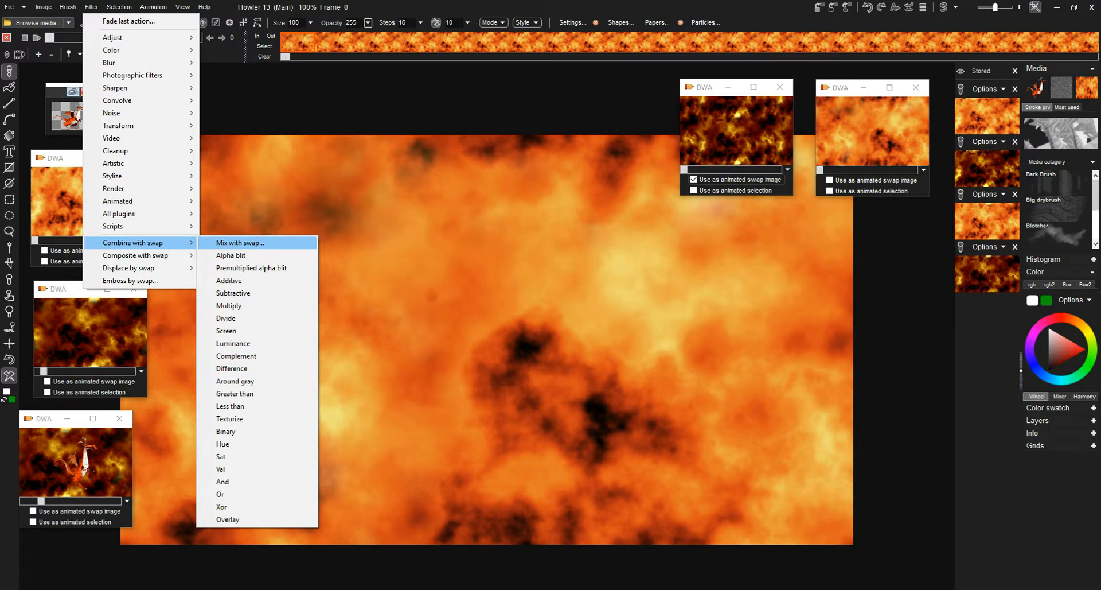
Step: Mix the swap animation into all frames at strength 133
left_click(239, 243)
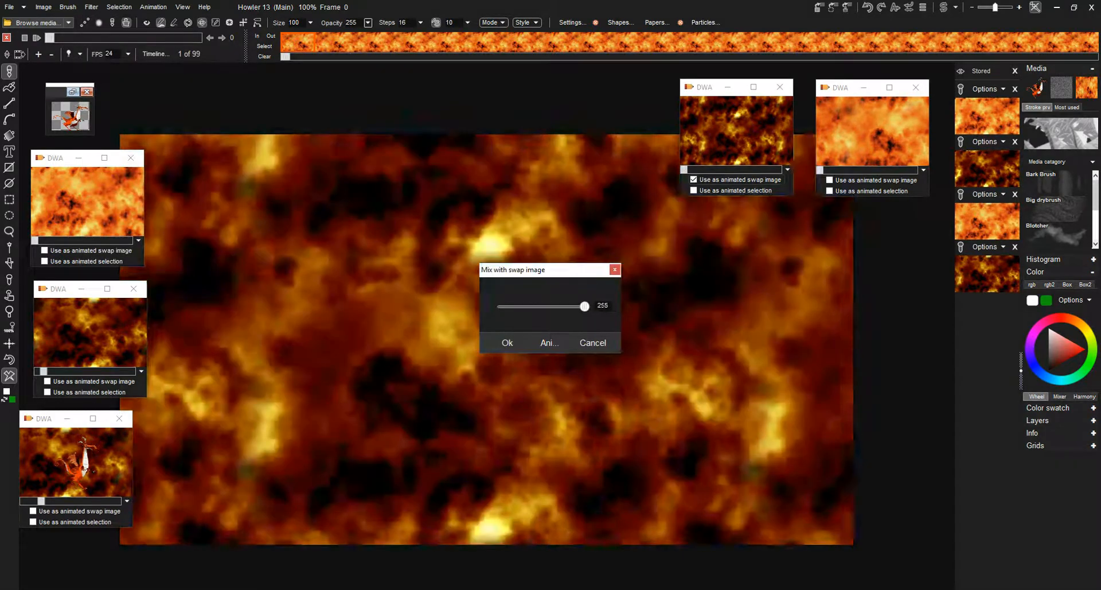
left_click_drag(584, 305, 545, 305)
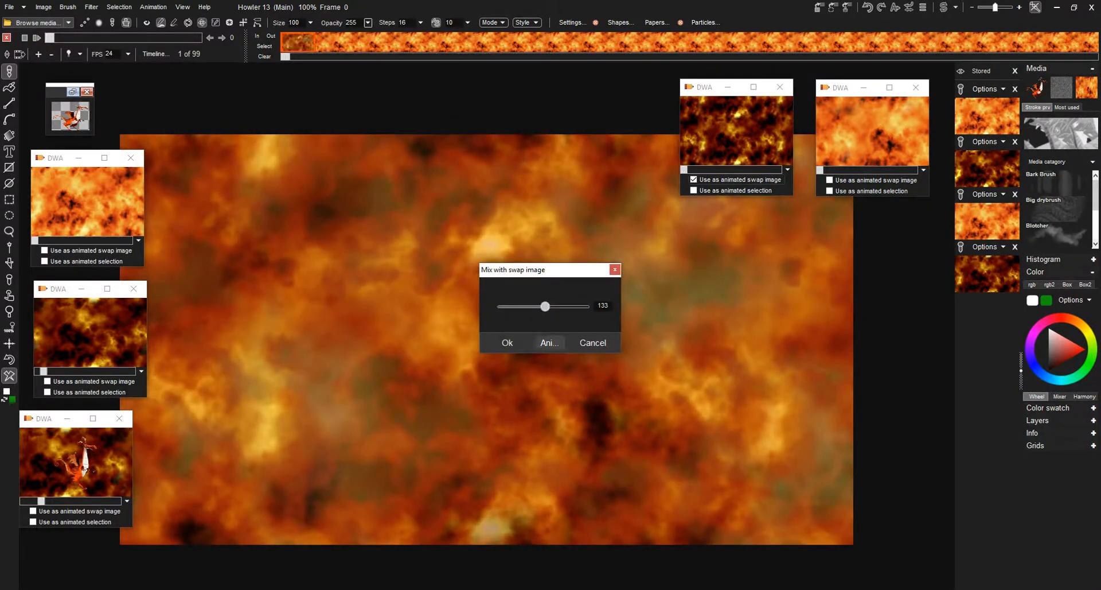
left_click(549, 342)
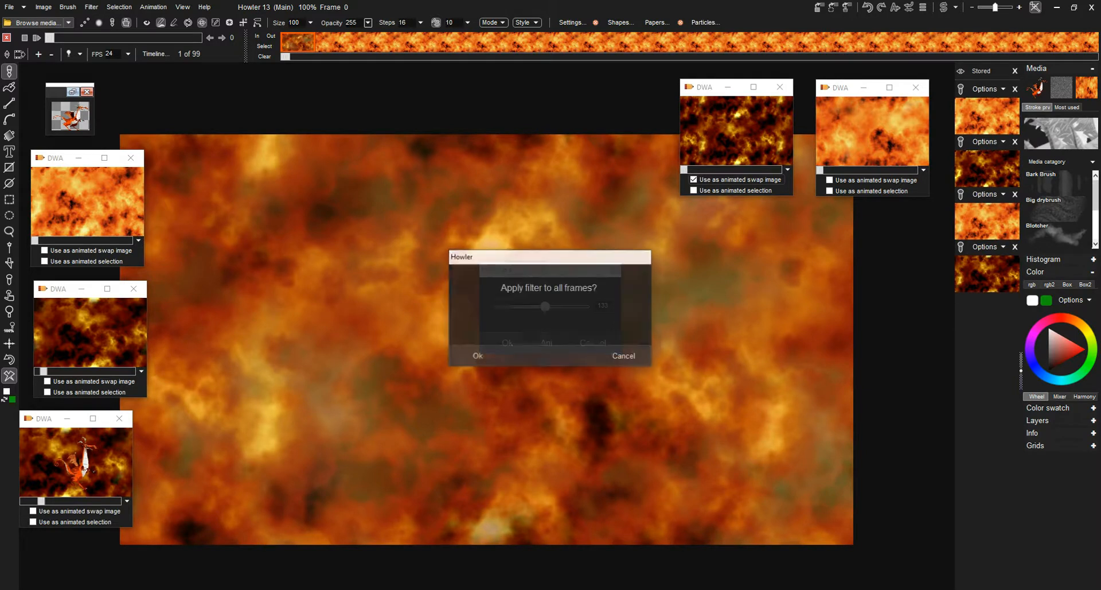
left_click(477, 355)
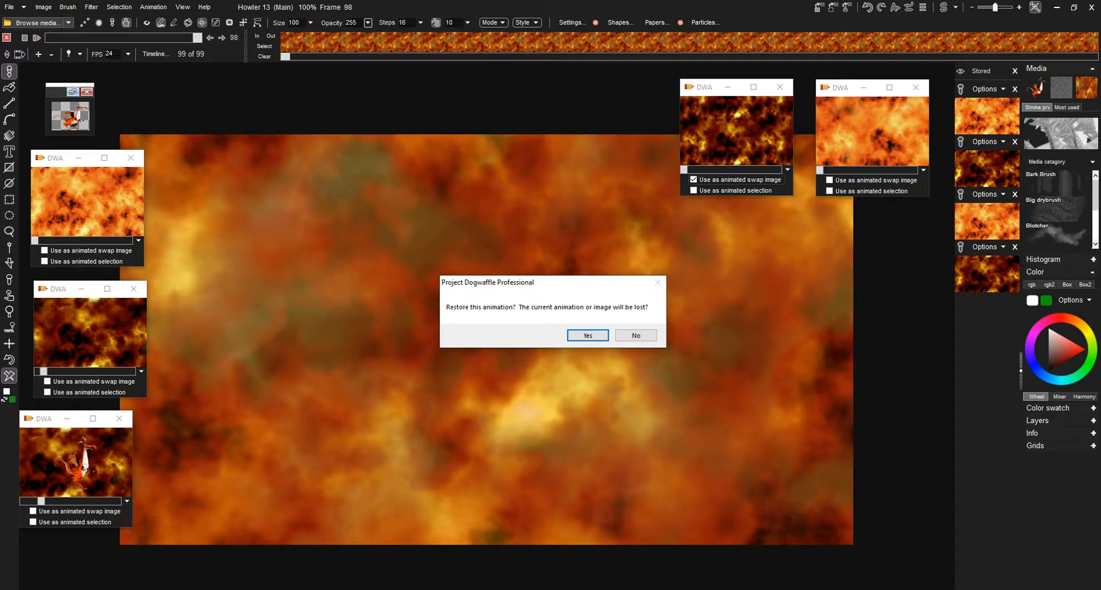
Step: Restore the original orange cloud animation and choose the Texturize combine-with-swap filter
left_click(587, 335)
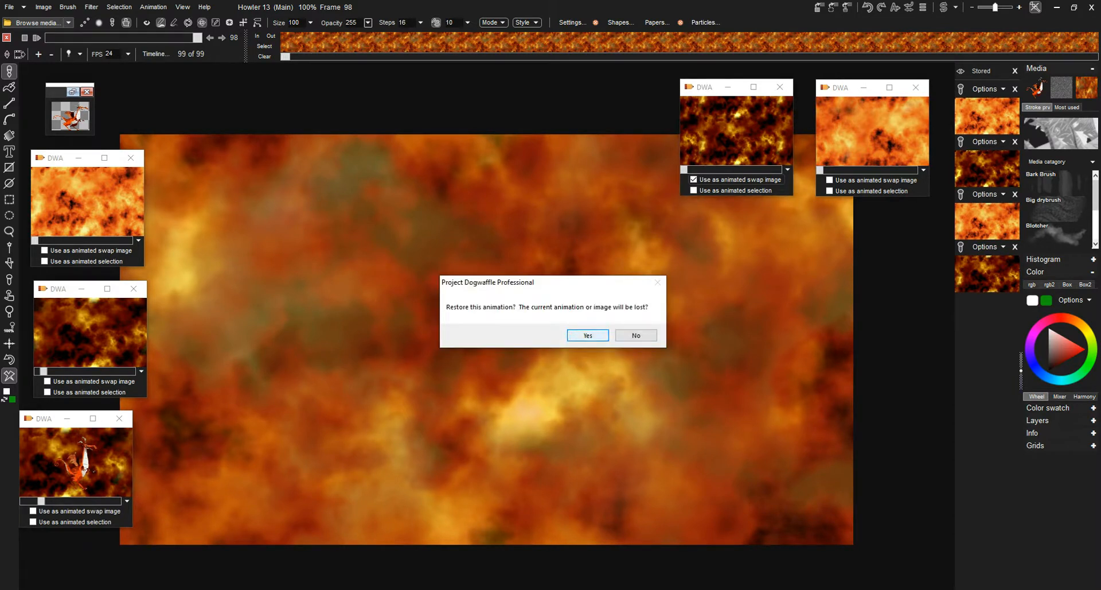
left_click(587, 335)
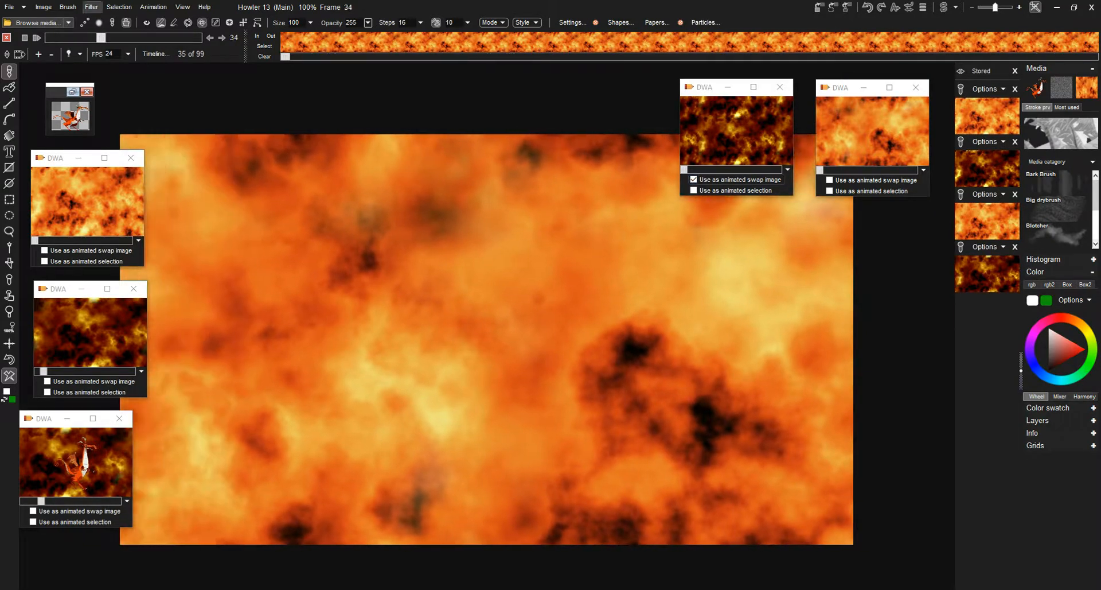
left_click(88, 7)
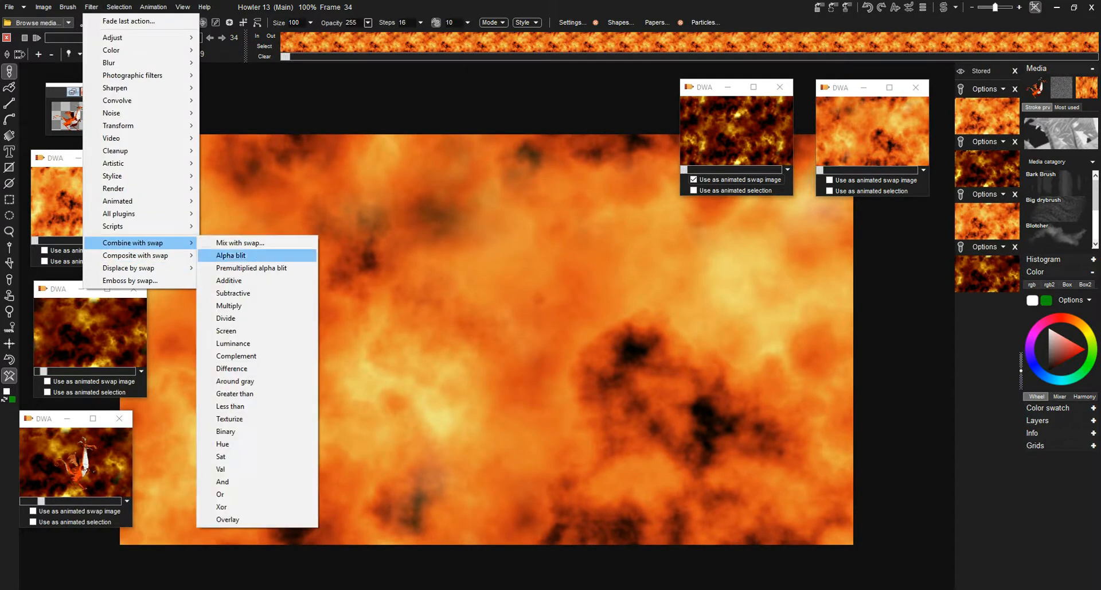
mouse_move(230, 418)
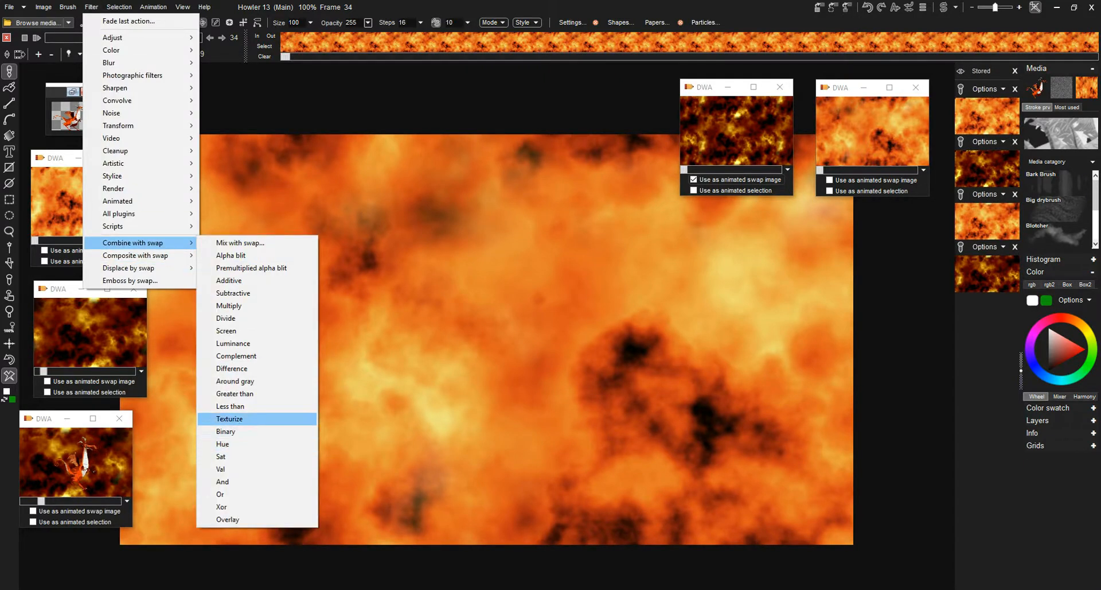
left_click(229, 418)
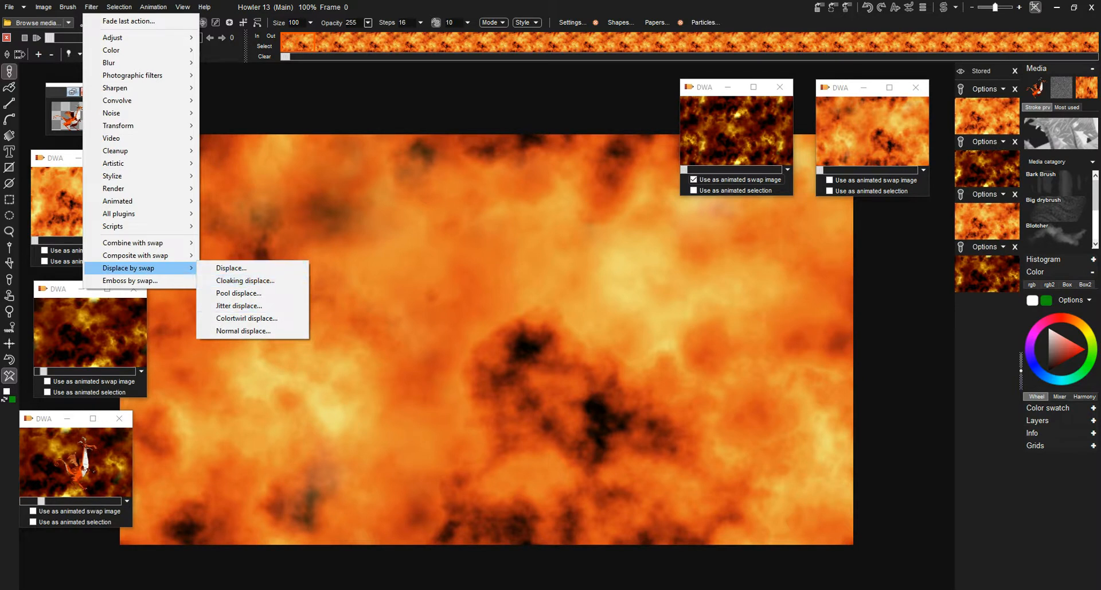
mouse_move(253, 330)
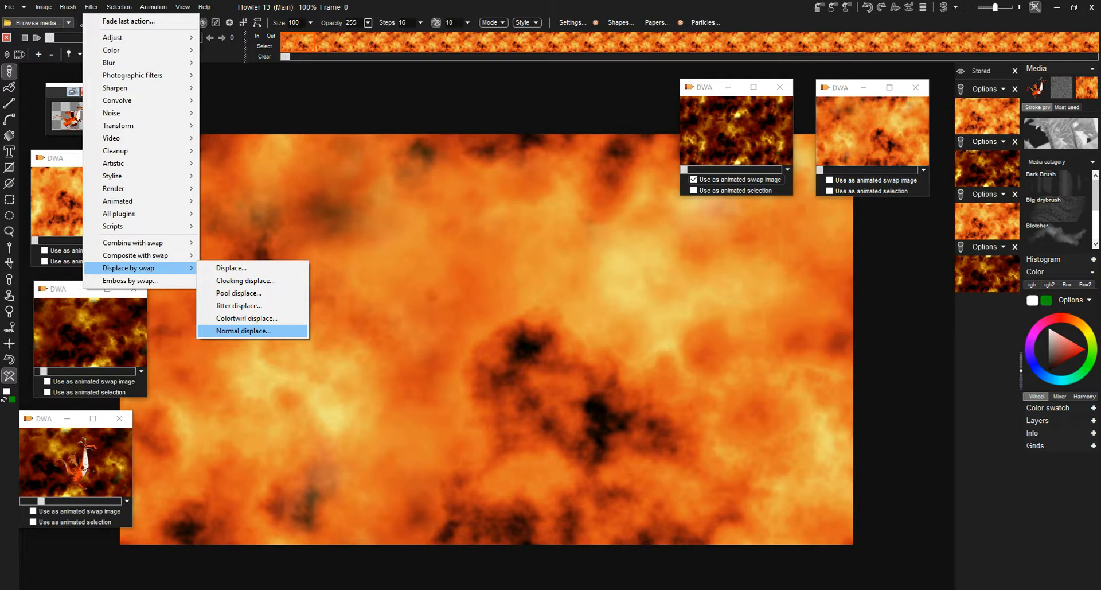
mouse_move(239, 305)
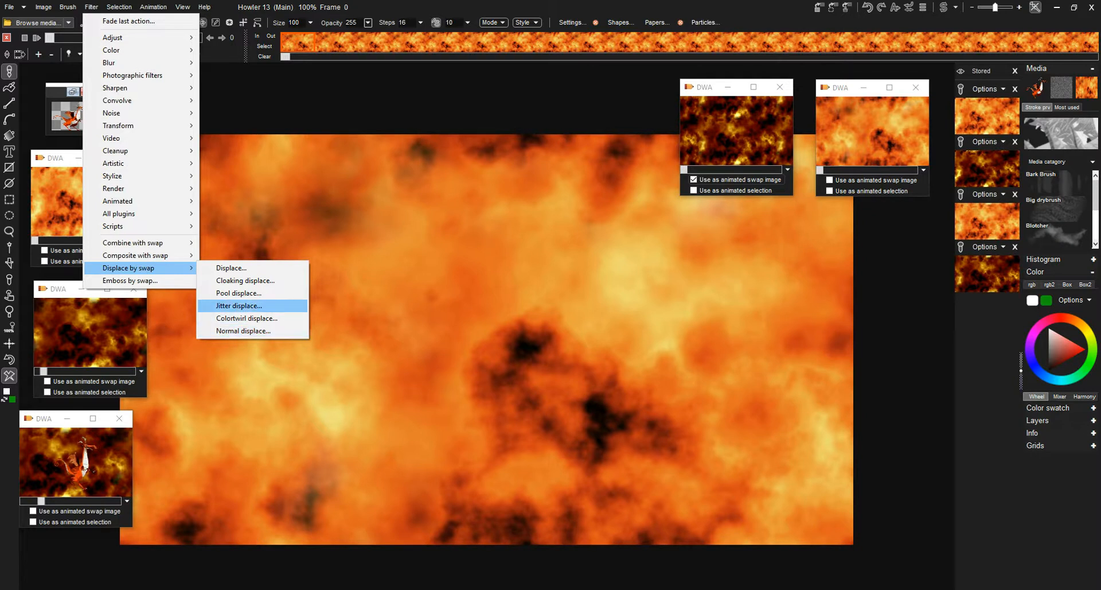
Step: Preview Pool displace, tuning max displacement (around 87) and swirl (2)
left_click(238, 293)
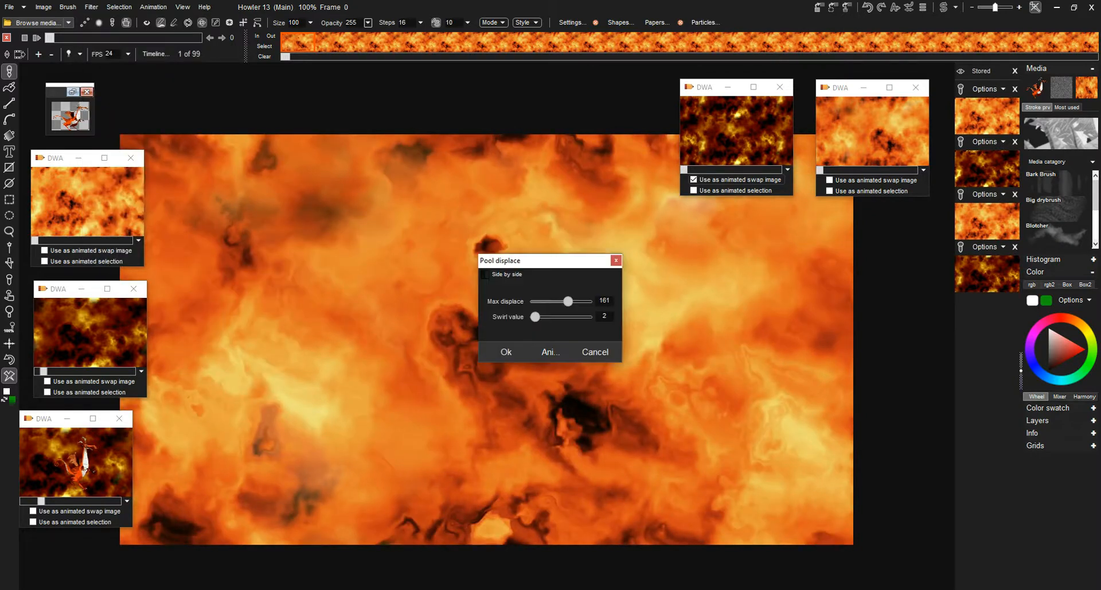
left_click_drag(569, 301, 564, 301)
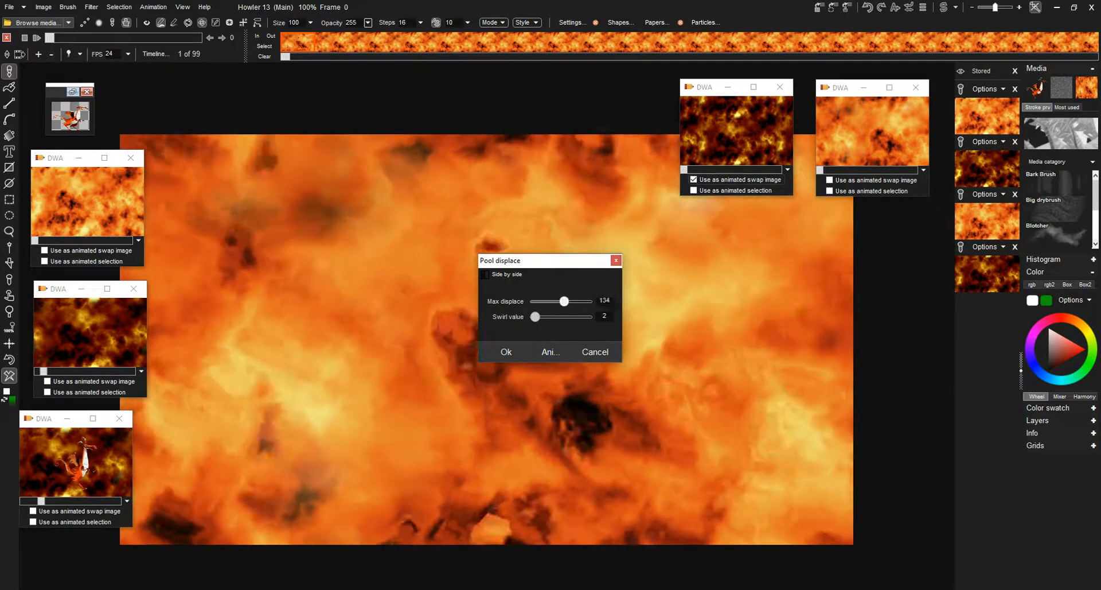
left_click_drag(564, 301, 551, 302)
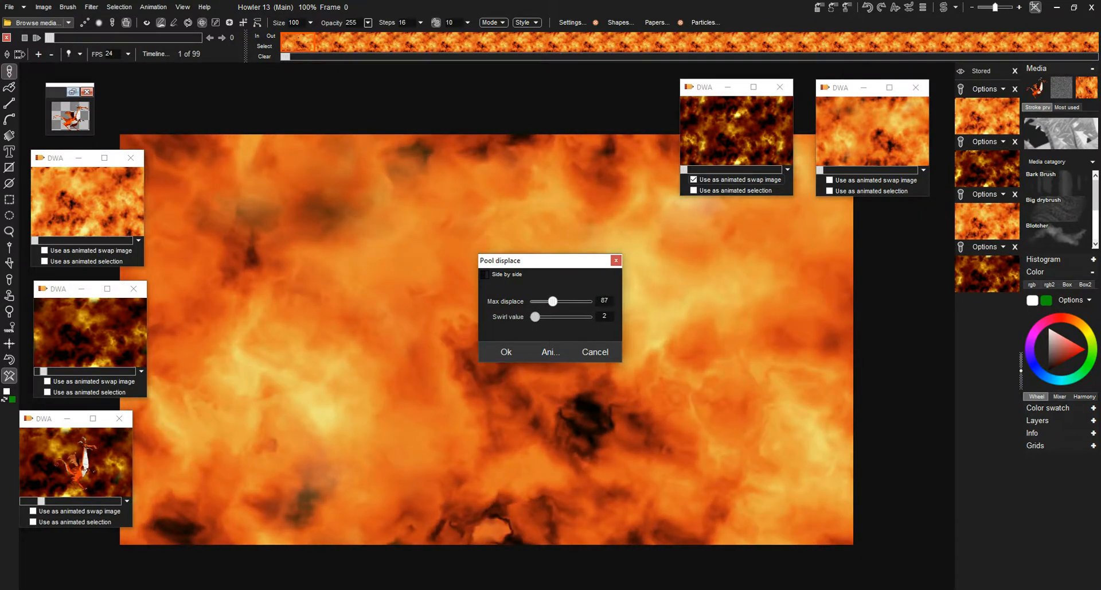
left_click_drag(534, 317, 538, 316)
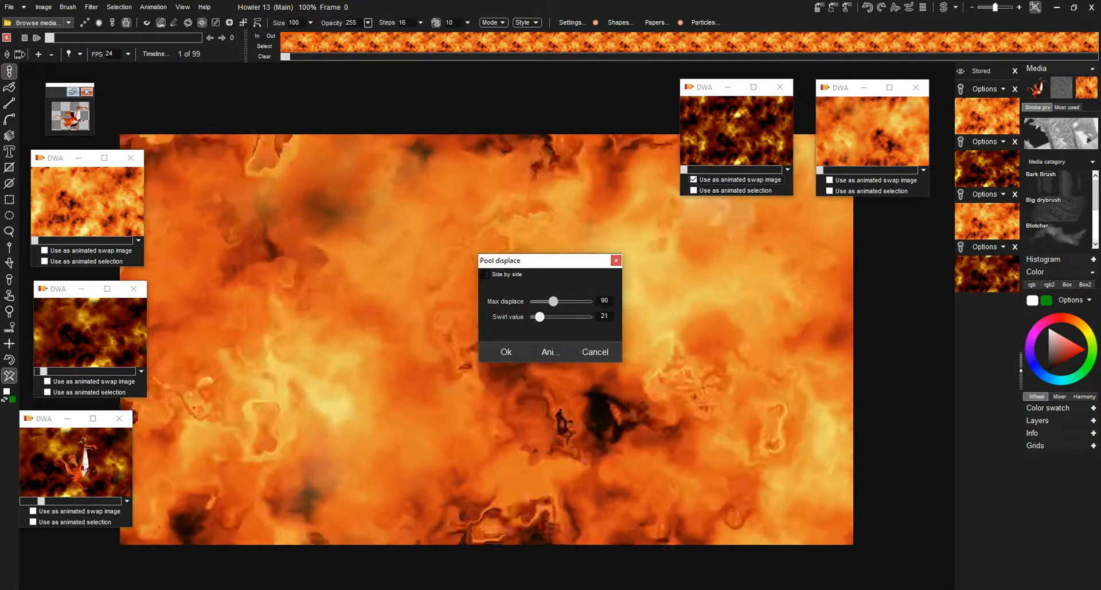
left_click_drag(538, 317, 534, 317)
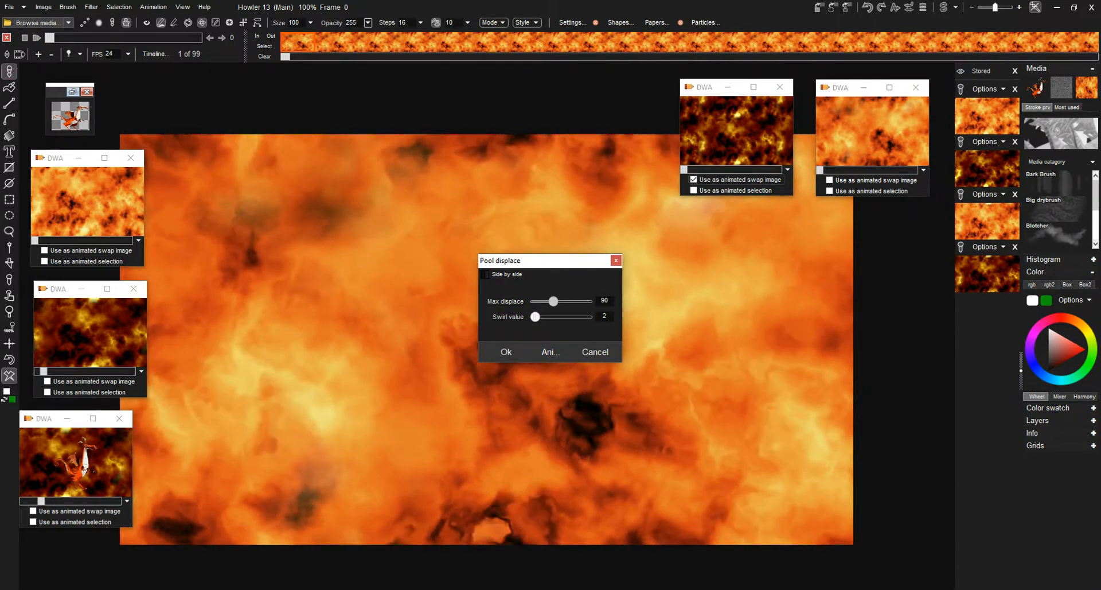
left_click_drag(535, 317, 532, 317)
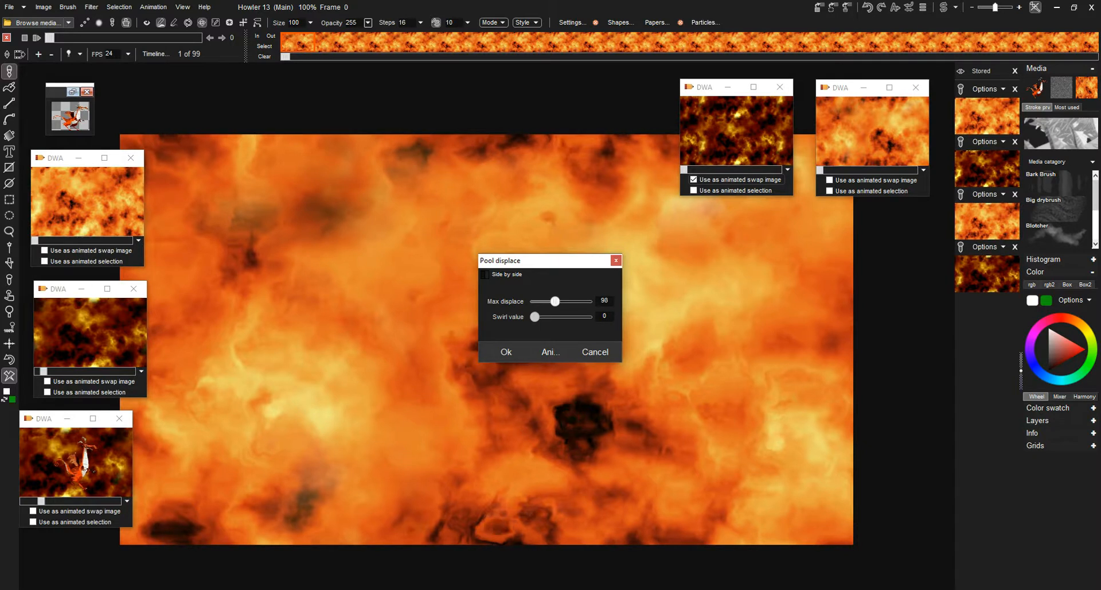
left_click_drag(555, 302, 588, 301)
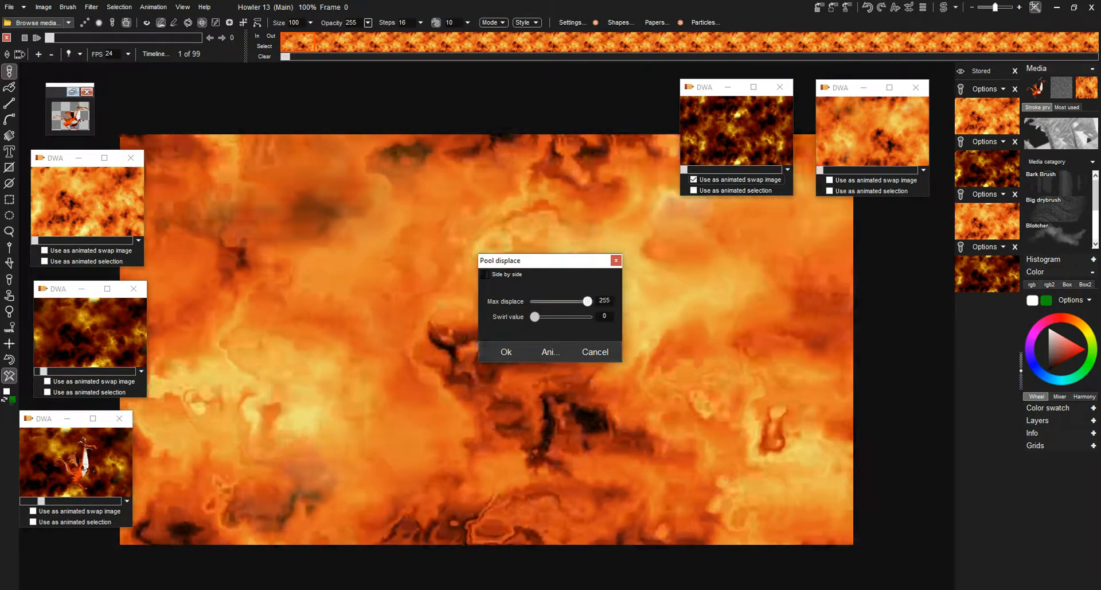
left_click_drag(588, 301, 552, 301)
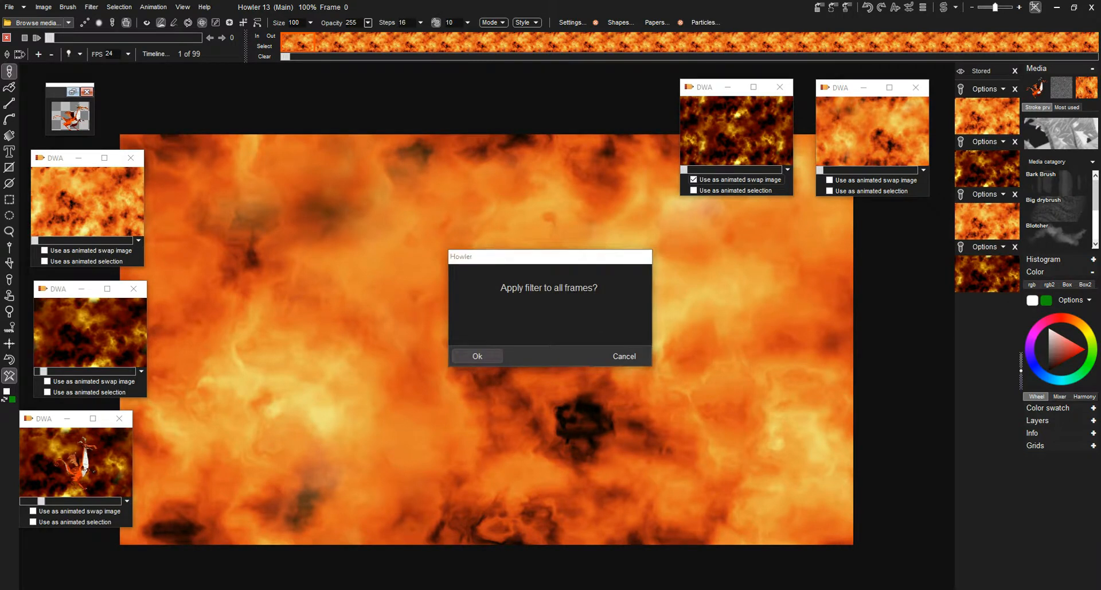
Step: Apply the pool displacement to all 99 frames
left_click(476, 356)
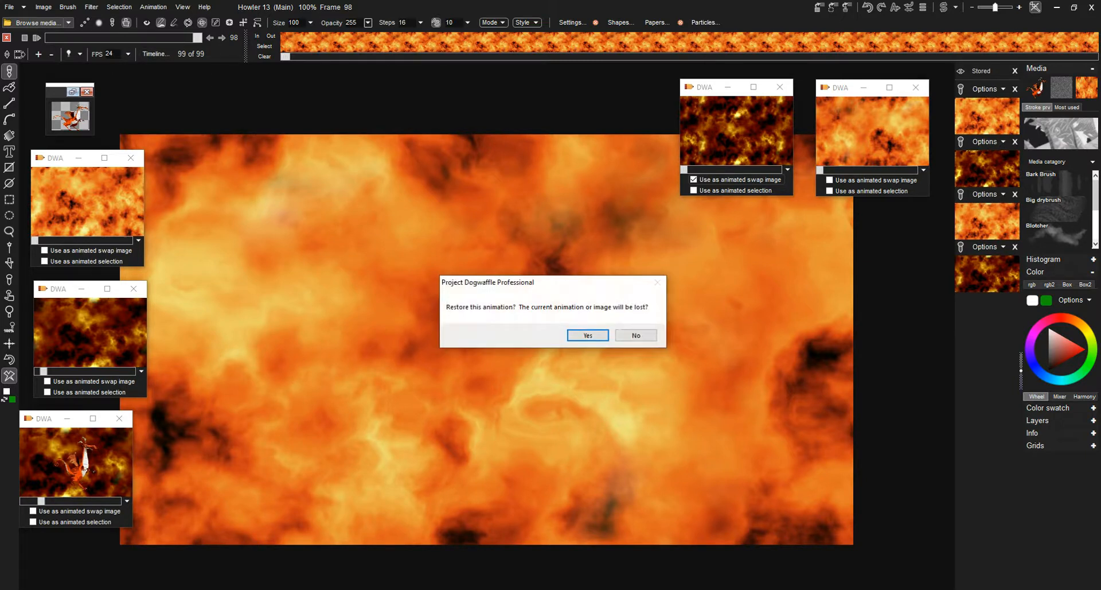
Step: Restore the original cloud animation and apply Displace by swap at strength 49 to all frames
left_click(587, 335)
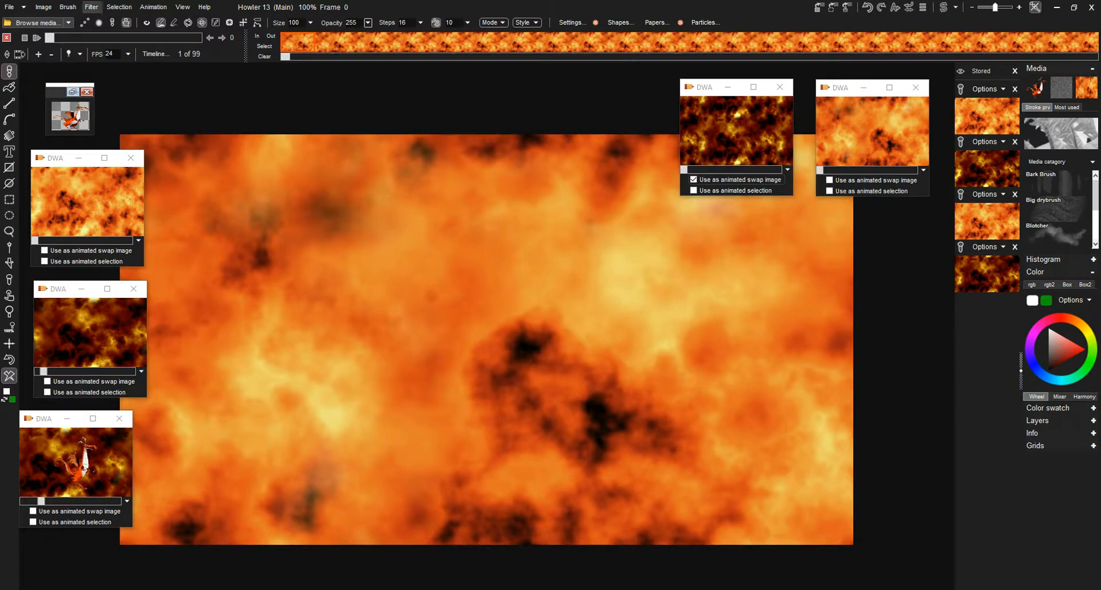
left_click(92, 6)
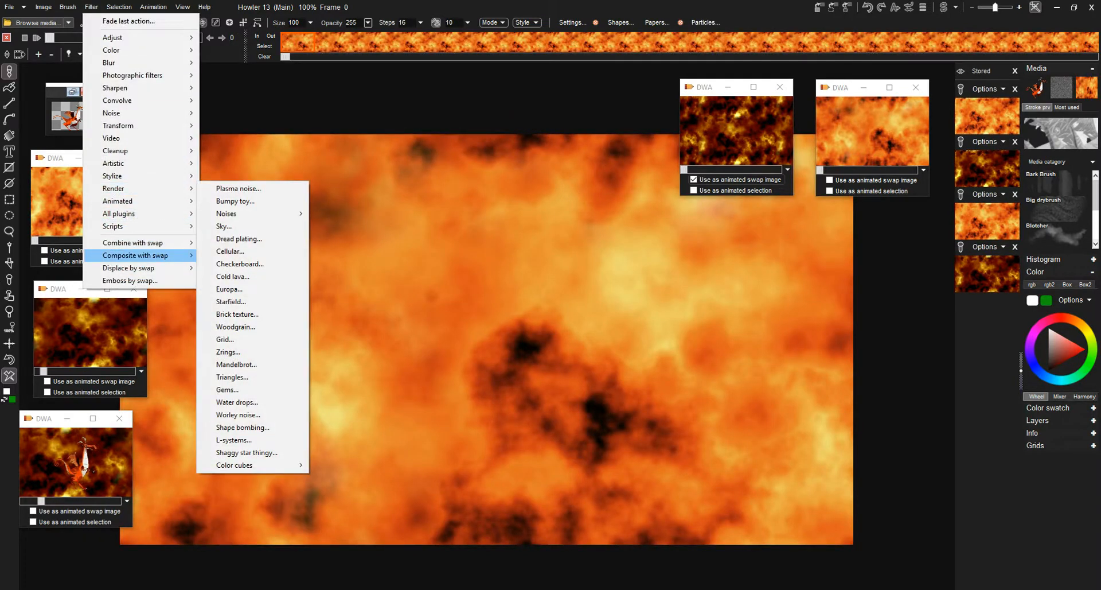
mouse_move(128, 268)
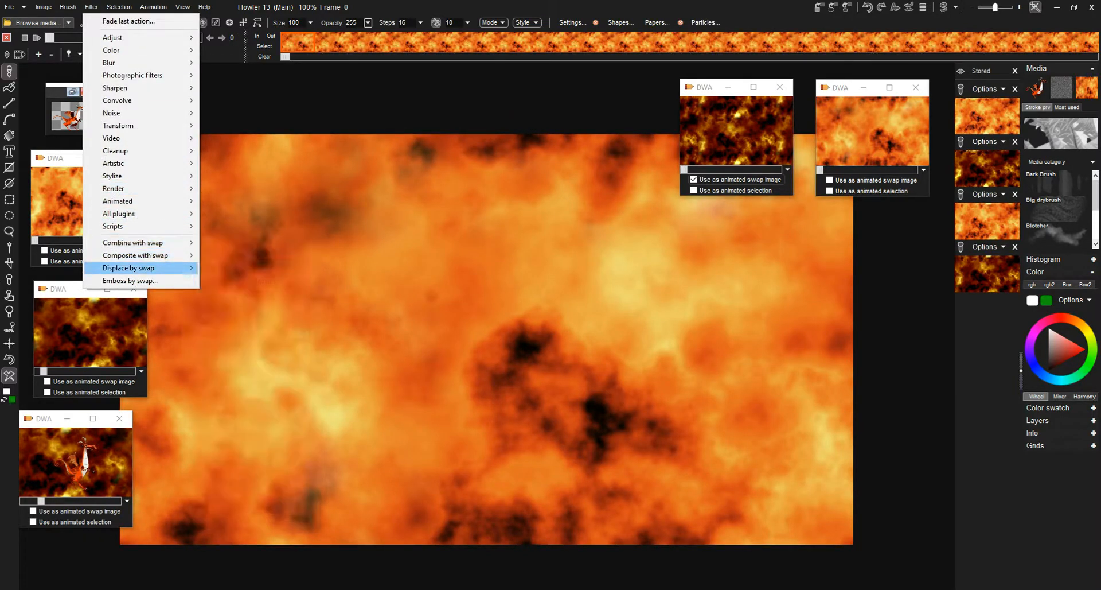
left_click(128, 268)
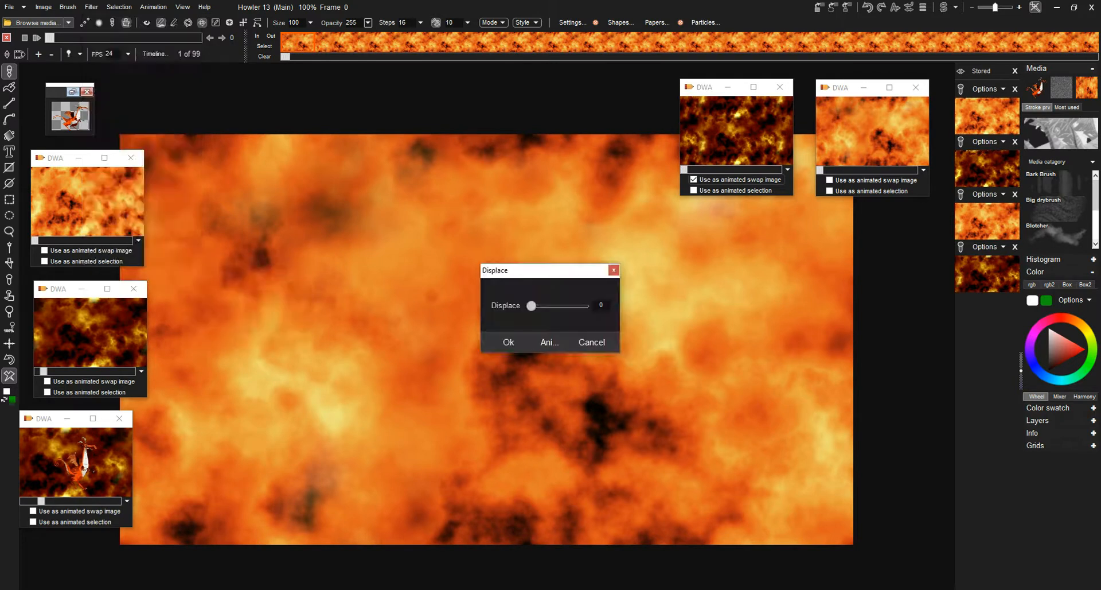
left_click_drag(531, 305, 541, 305)
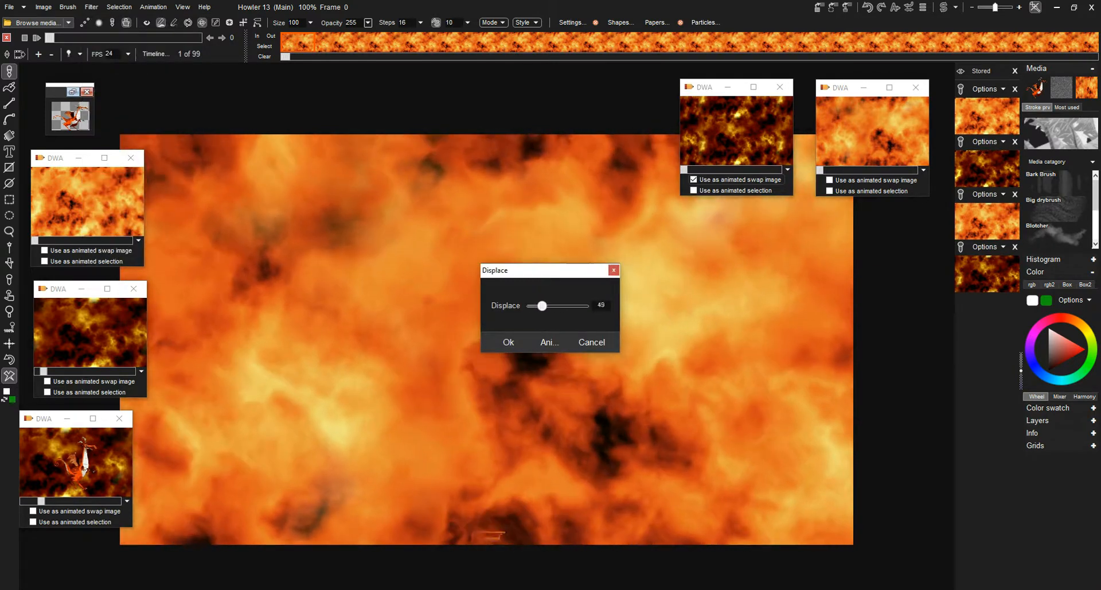
left_click(508, 342)
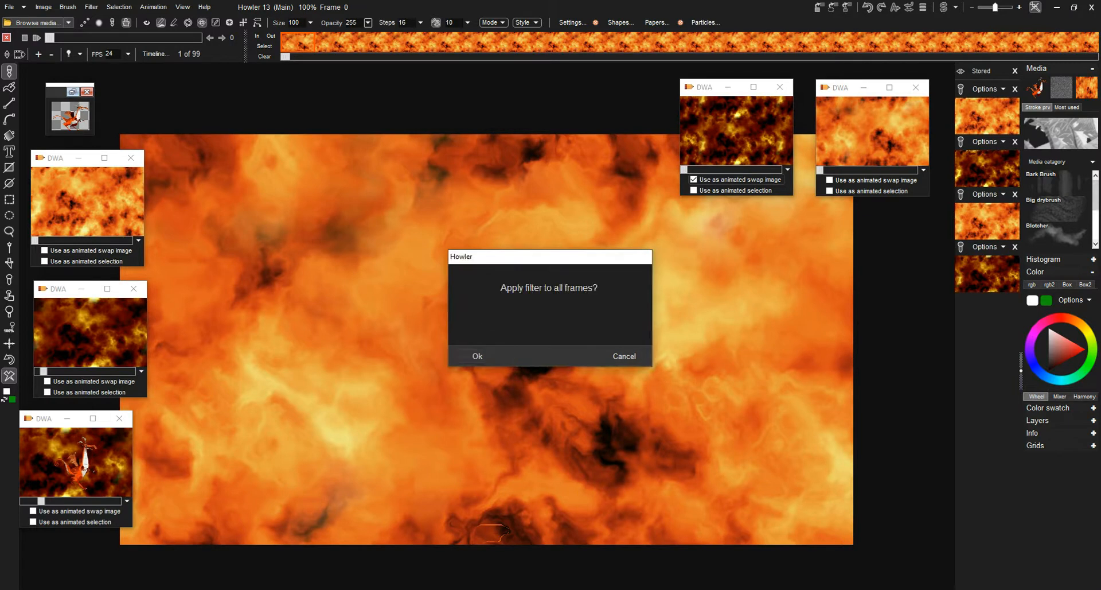
left_click(478, 356)
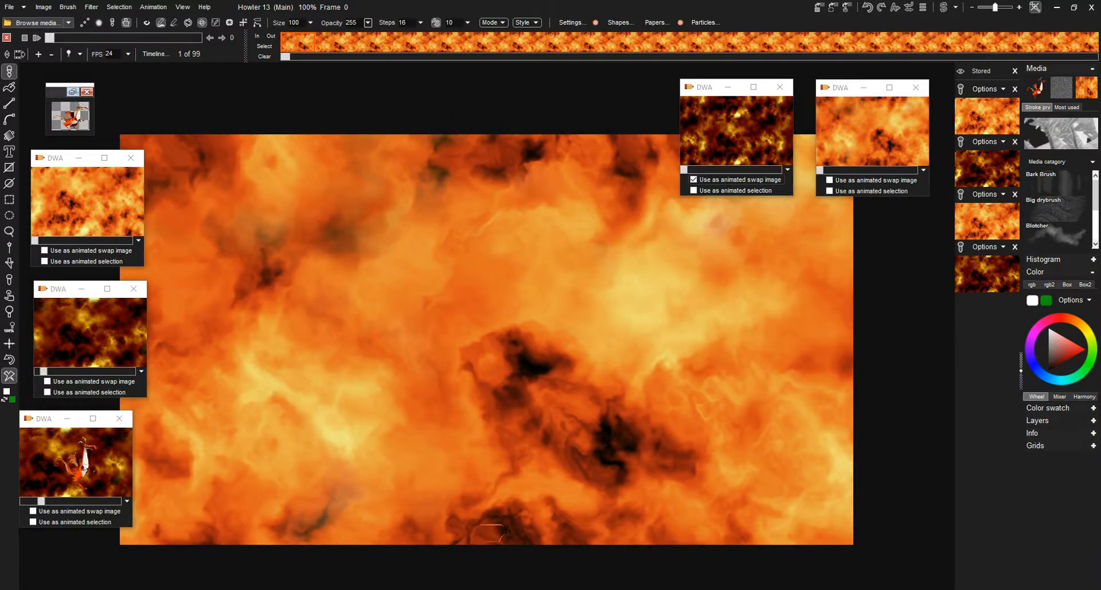
Step: Free the displaced animation and load the darker fire-cloud image onto the canvas
left_click(154, 7)
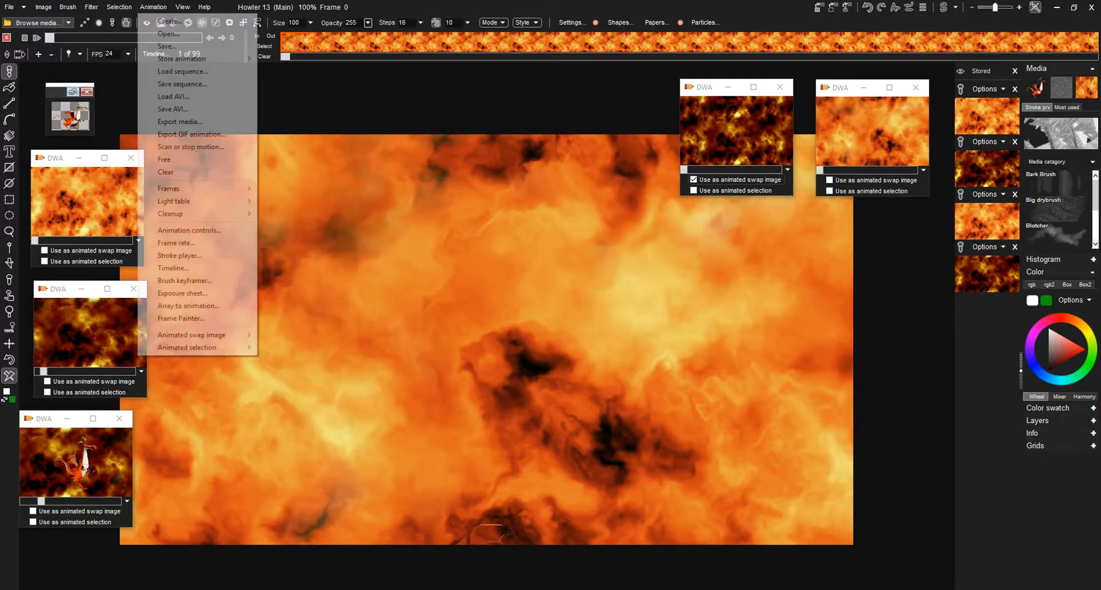
mouse_move(164, 159)
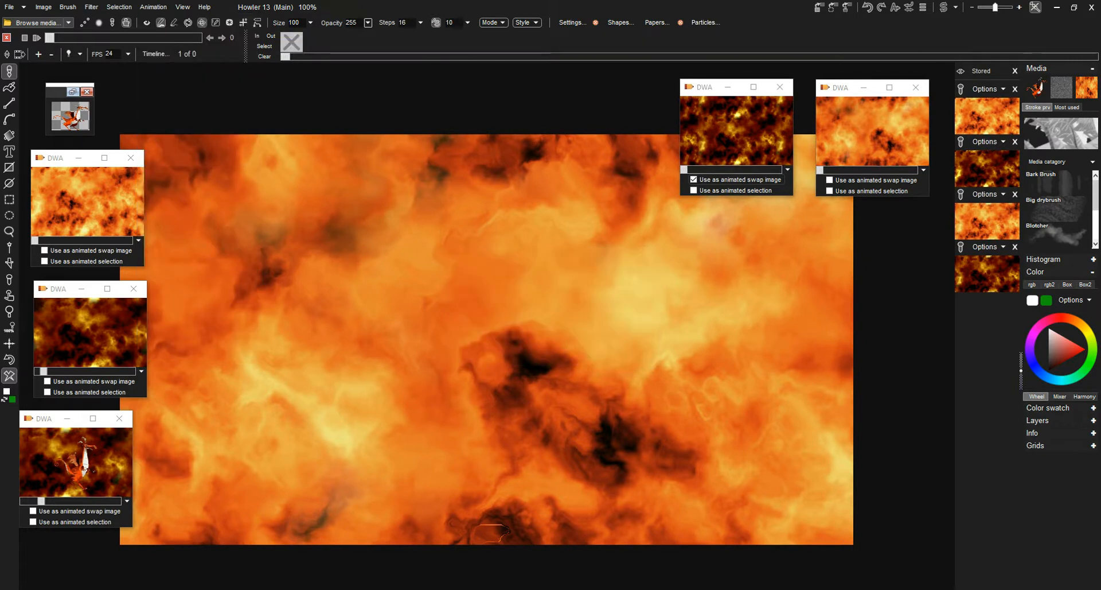
left_click(915, 87)
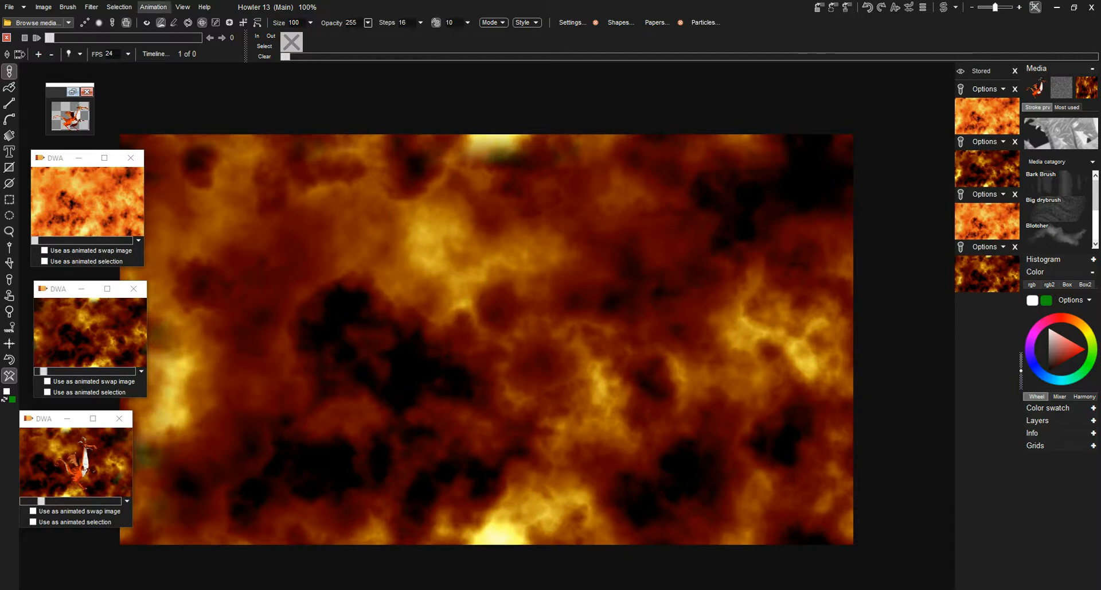
Step: Create a 3-frame, 24 fps animation by copying the current dark cloud frame
left_click(153, 6)
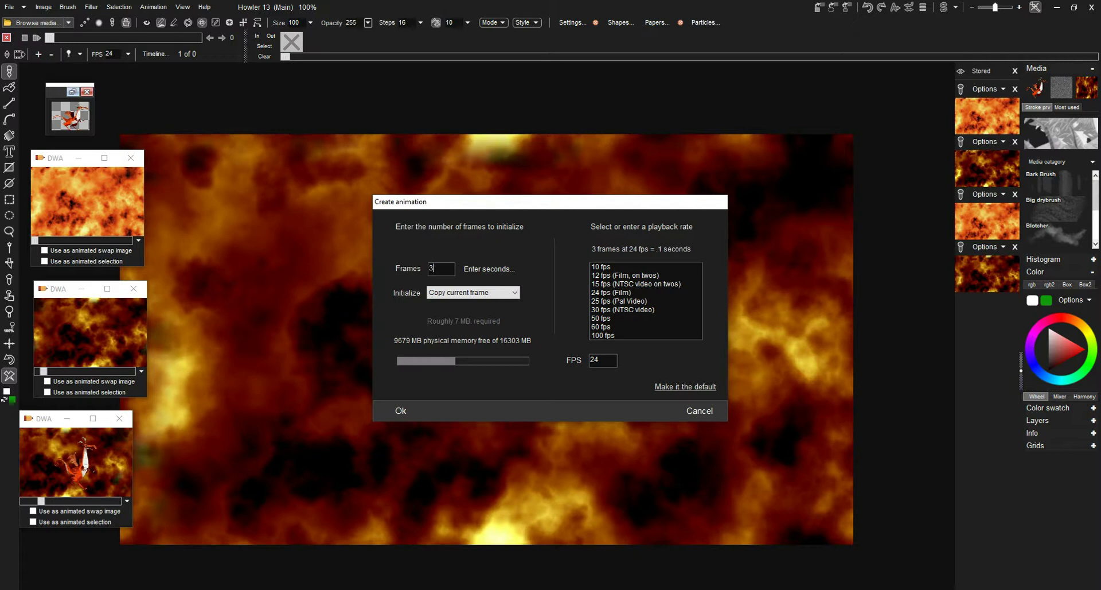
left_click(401, 411)
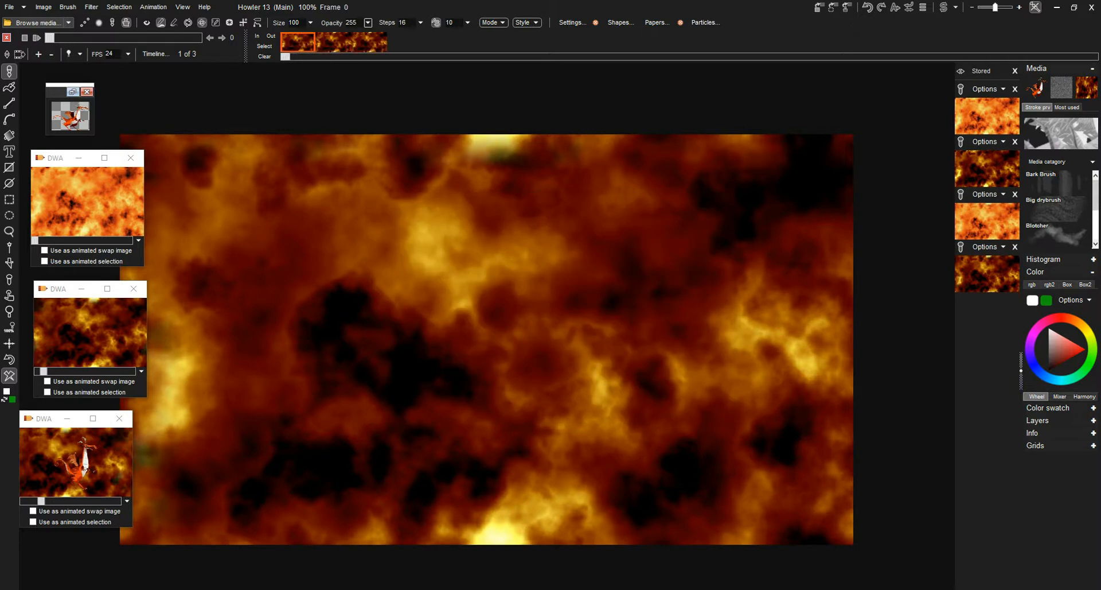
left_click(332, 40)
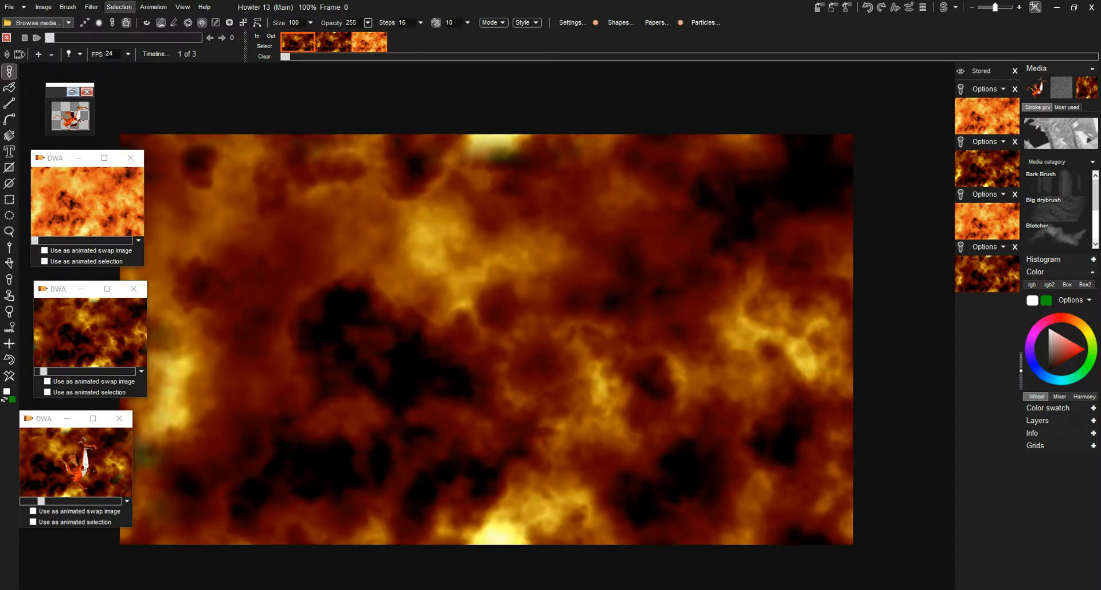
Step: Browse the Animation menu, then the Filter menu's animated filters toward Motion prediction module
left_click(153, 7)
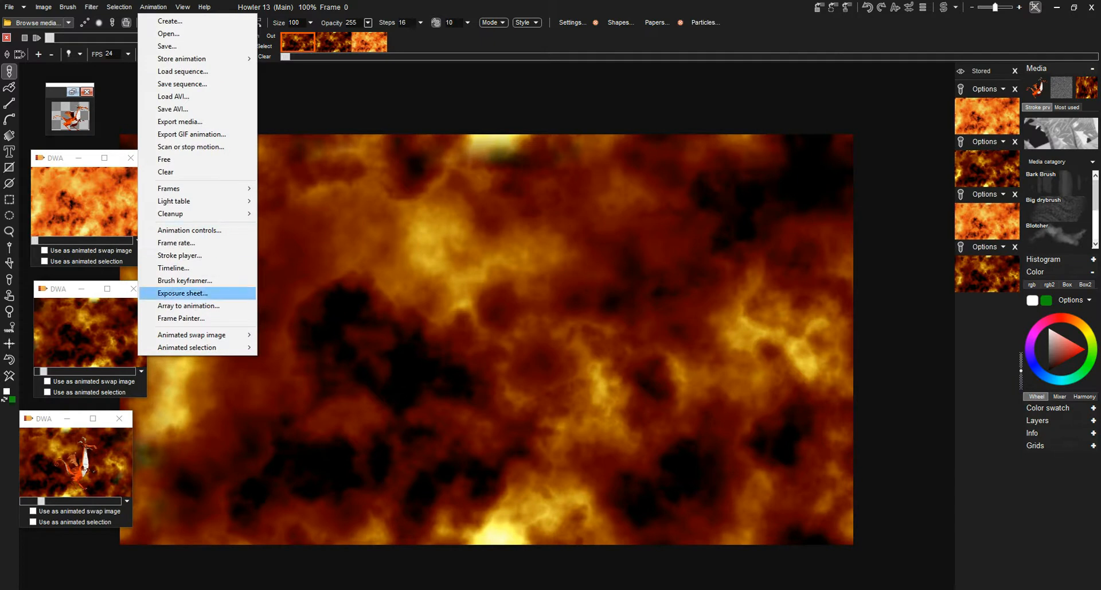
left_click(91, 7)
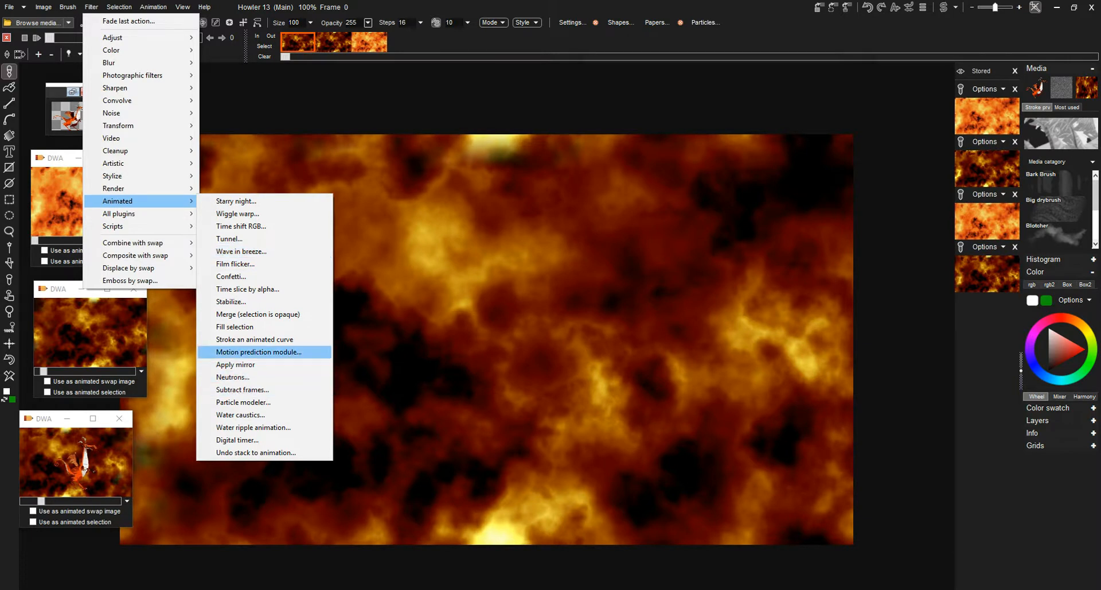
Step: Dry-run motion prediction with 12 tweens, continuing past the one dropped frame
left_click(258, 351)
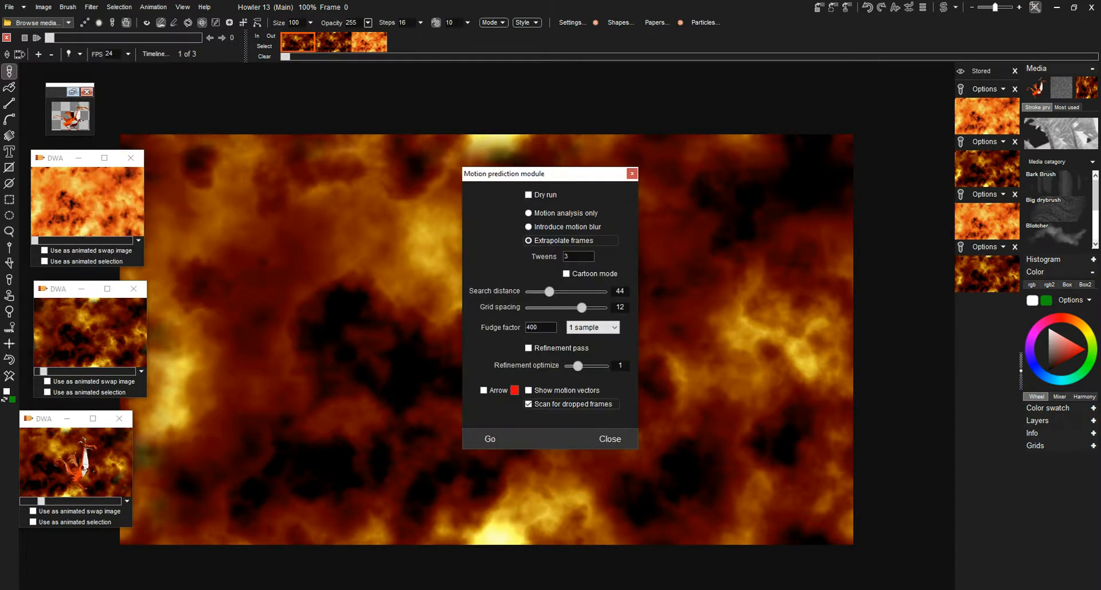
left_click_drag(550, 173, 501, 230)
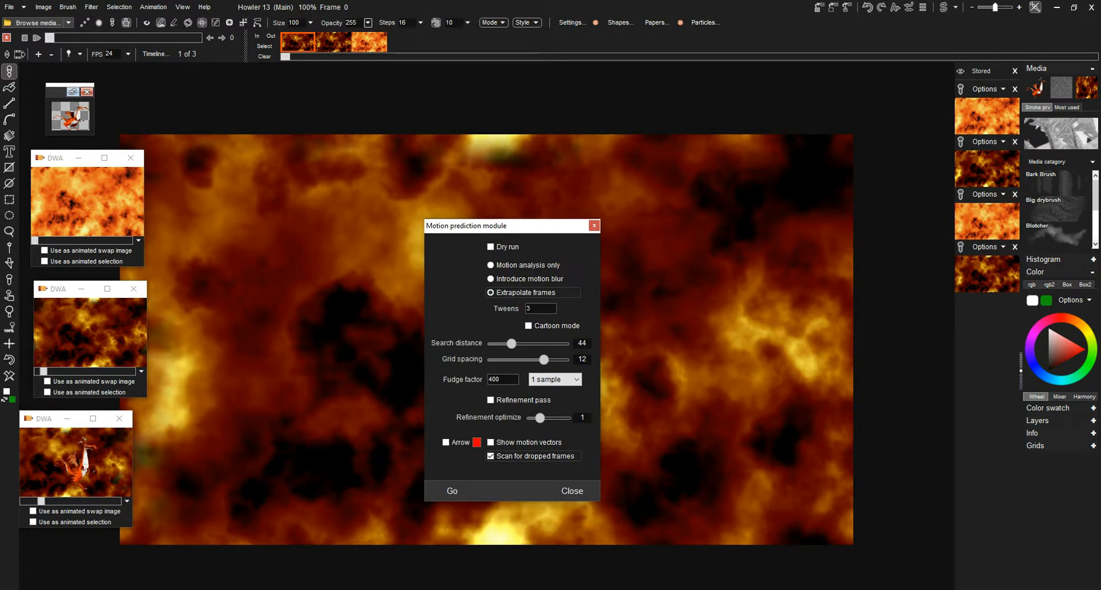
left_click(491, 247)
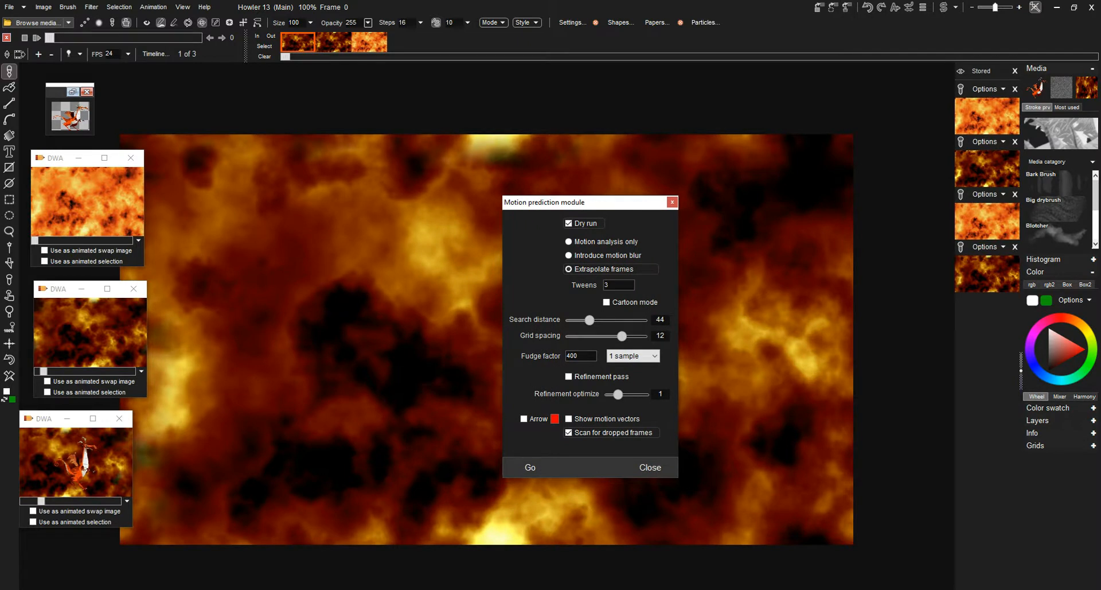
type("12")
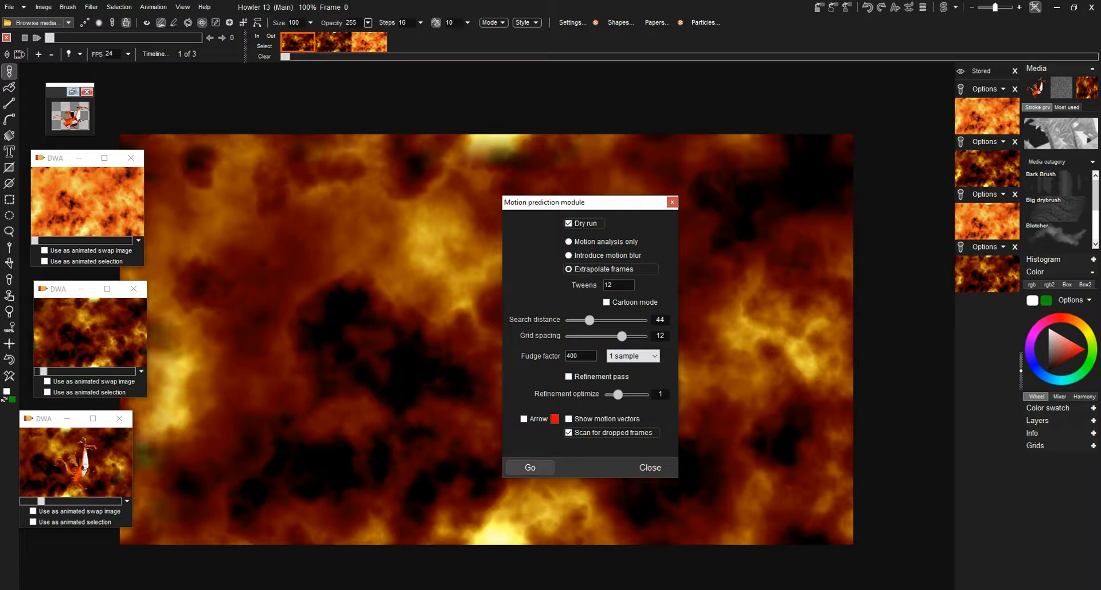
left_click(530, 467)
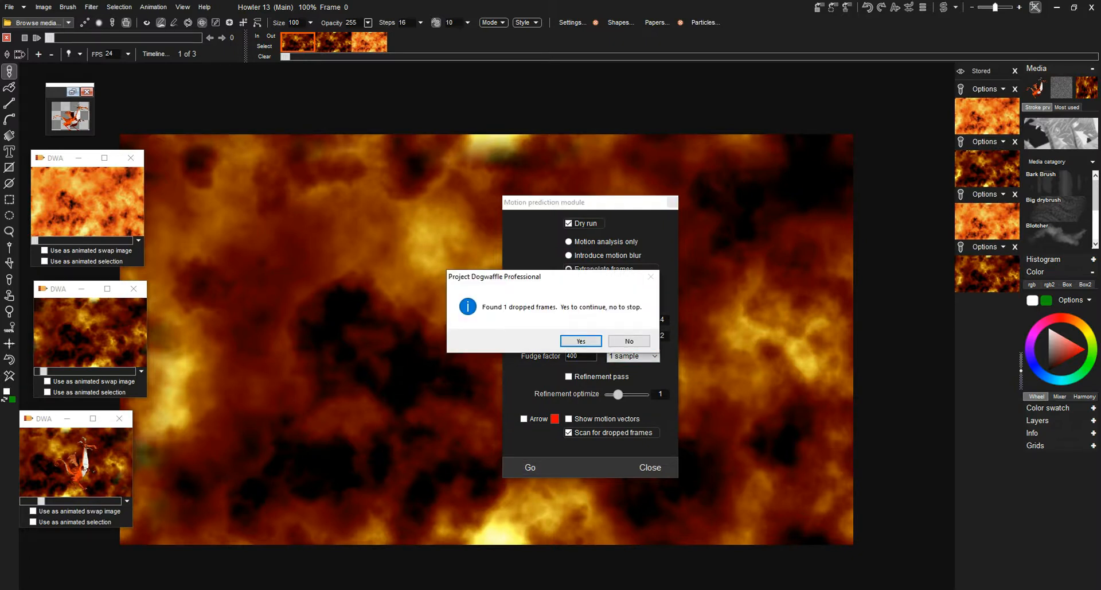
left_click(581, 340)
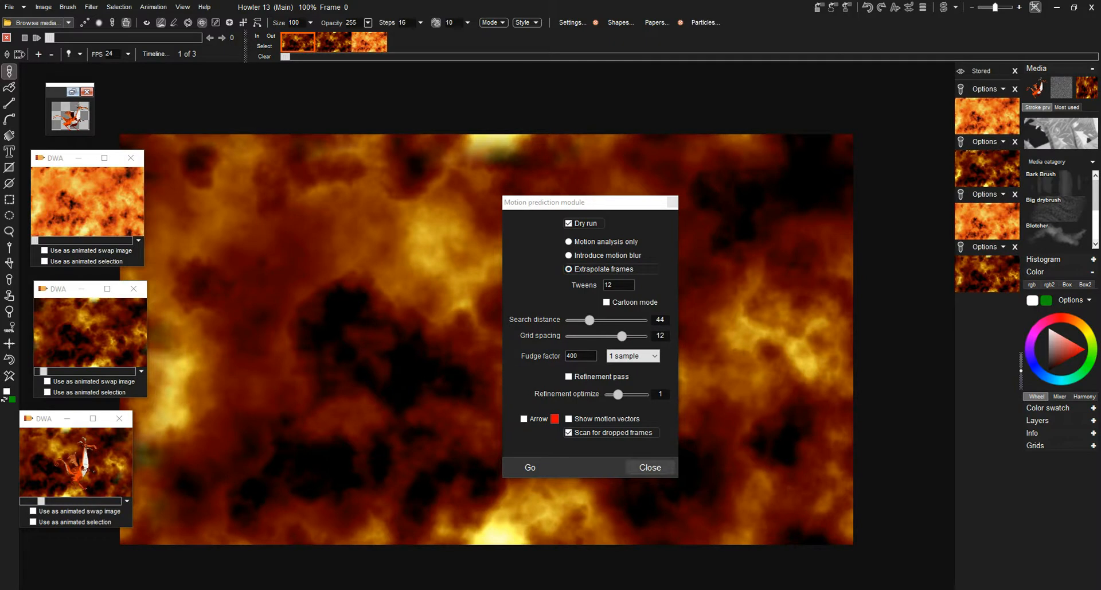
left_click(650, 467)
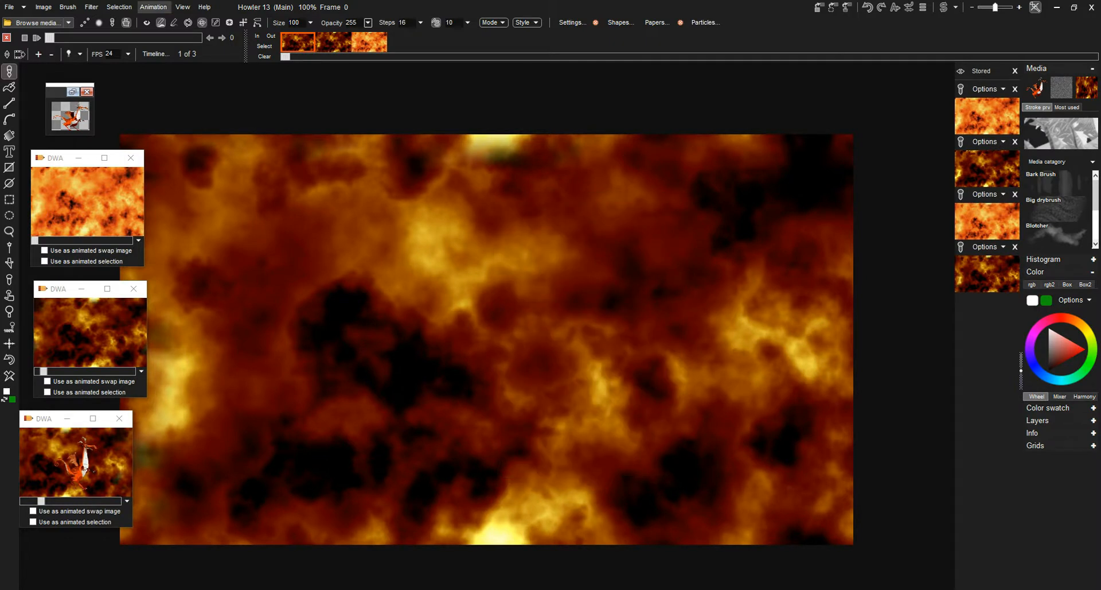
Step: Store the 3-frame cloud animation to memory and close the single-image windows
left_click(153, 7)
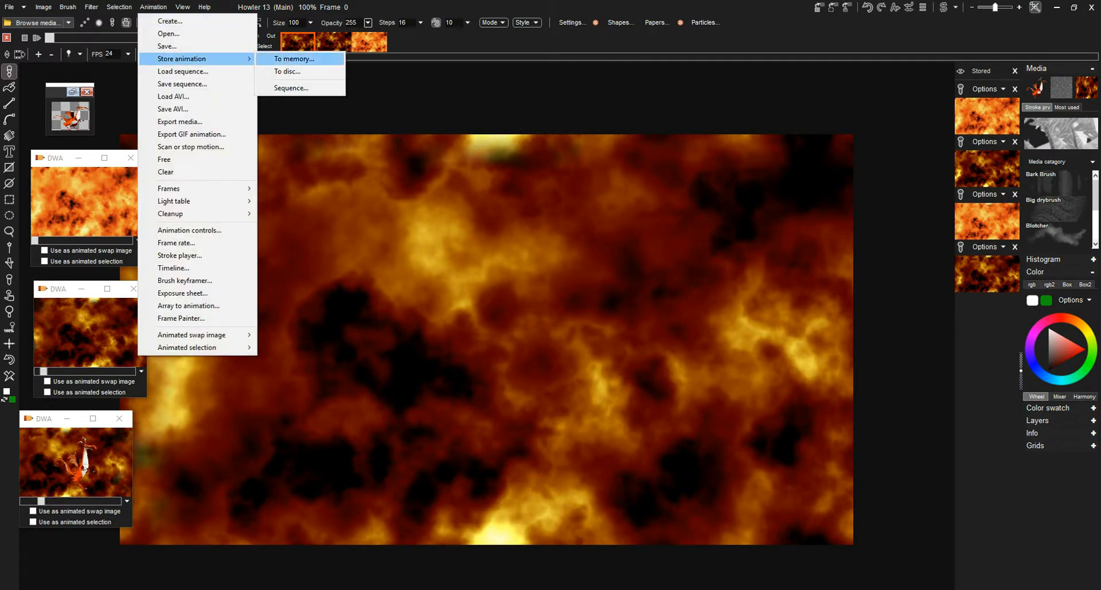
left_click(293, 59)
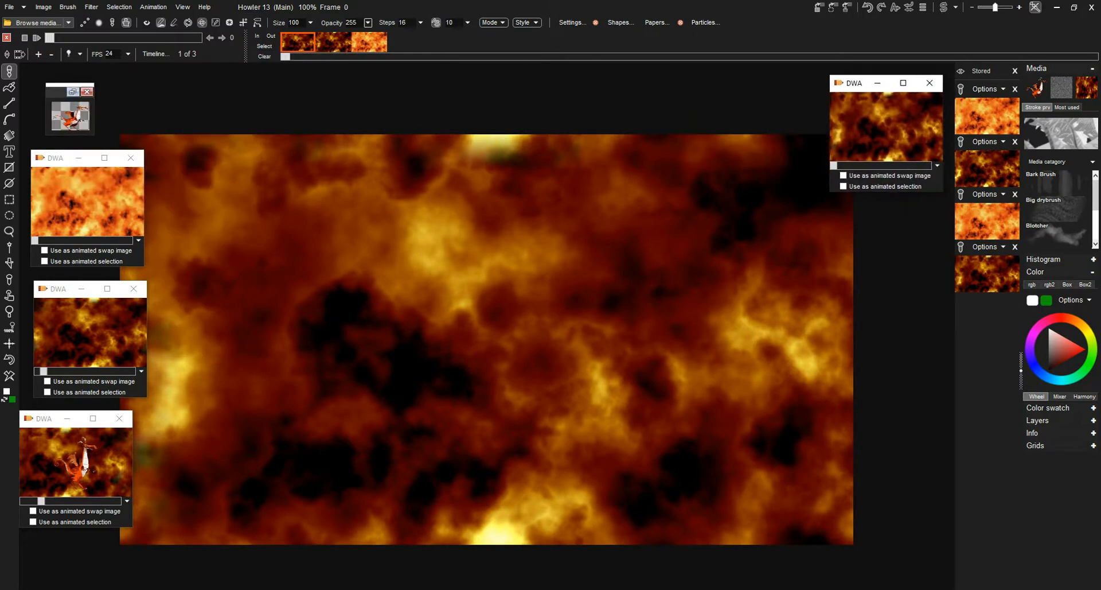
mouse_move(131, 158)
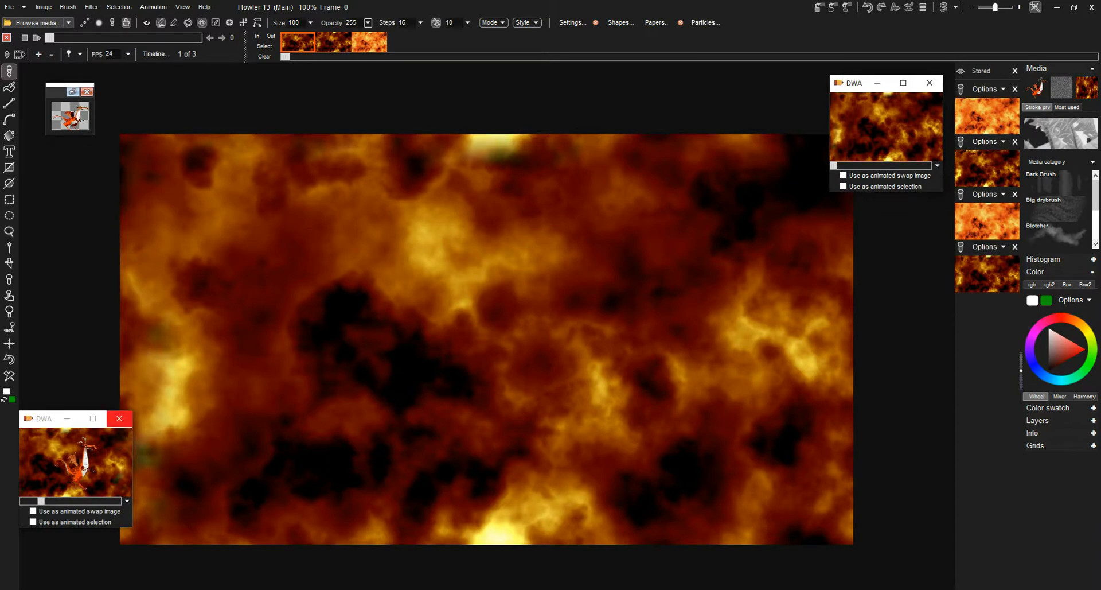
left_click(120, 418)
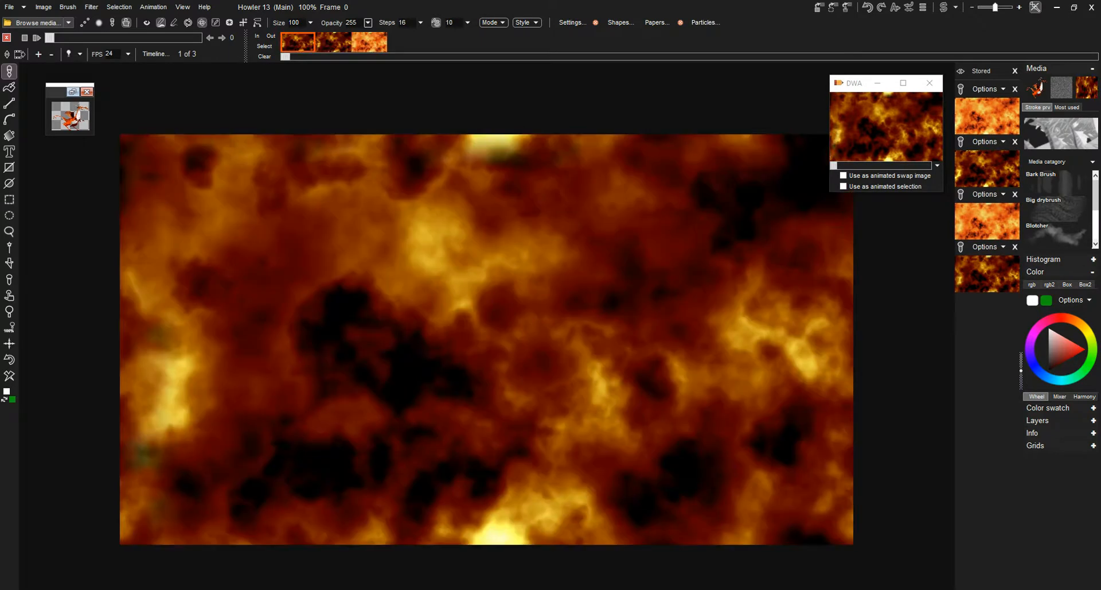
left_click(88, 6)
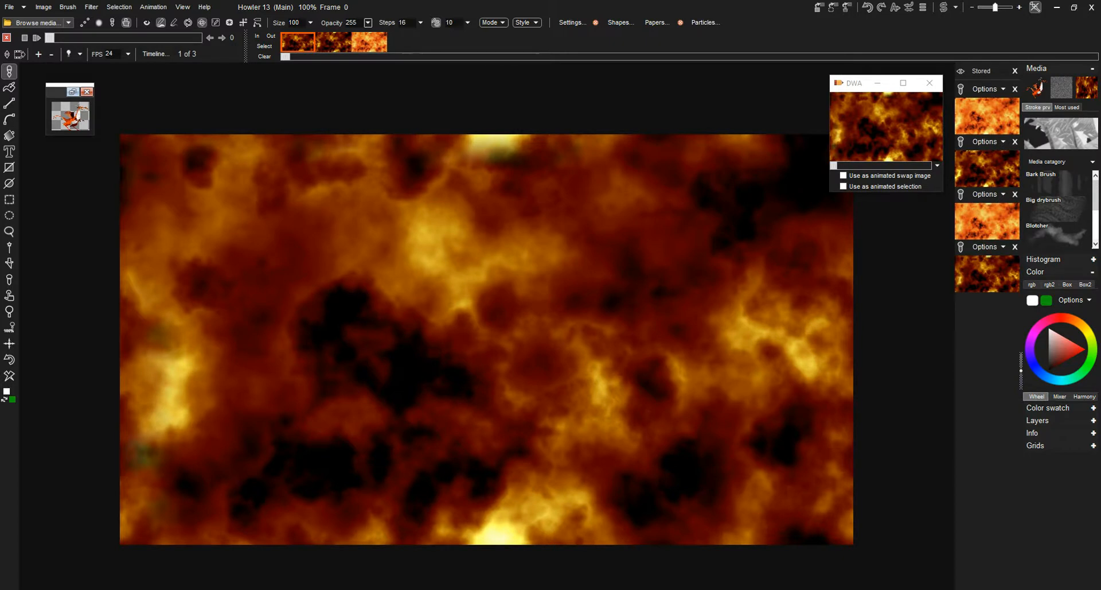
Step: Dry-run motion prediction extrapolation with 33 tweens, then cancel the proposed 34-frame animation
left_click(91, 6)
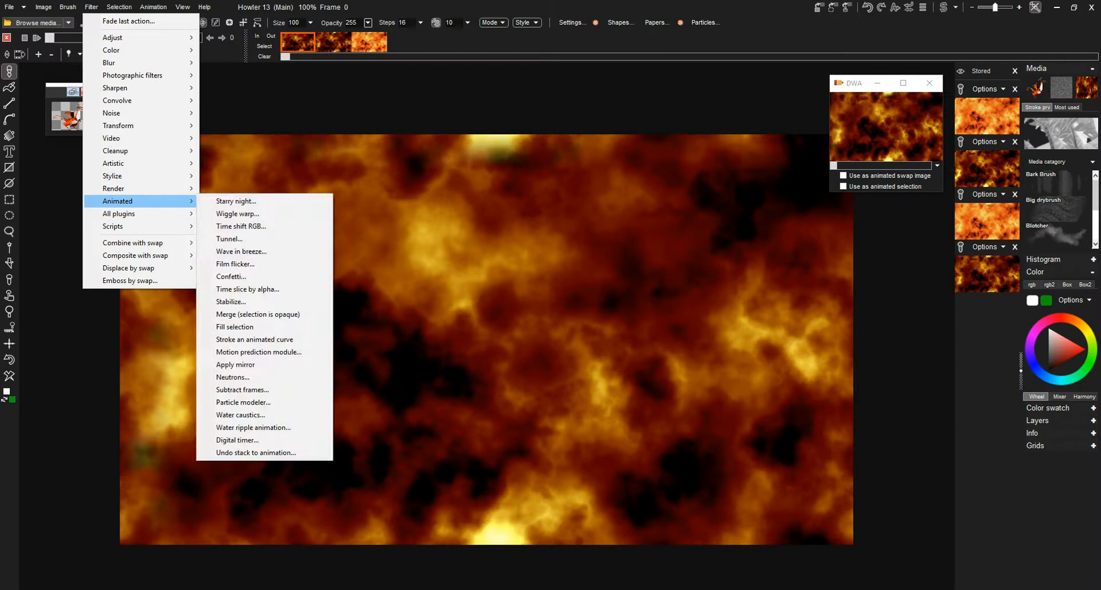
mouse_move(240, 414)
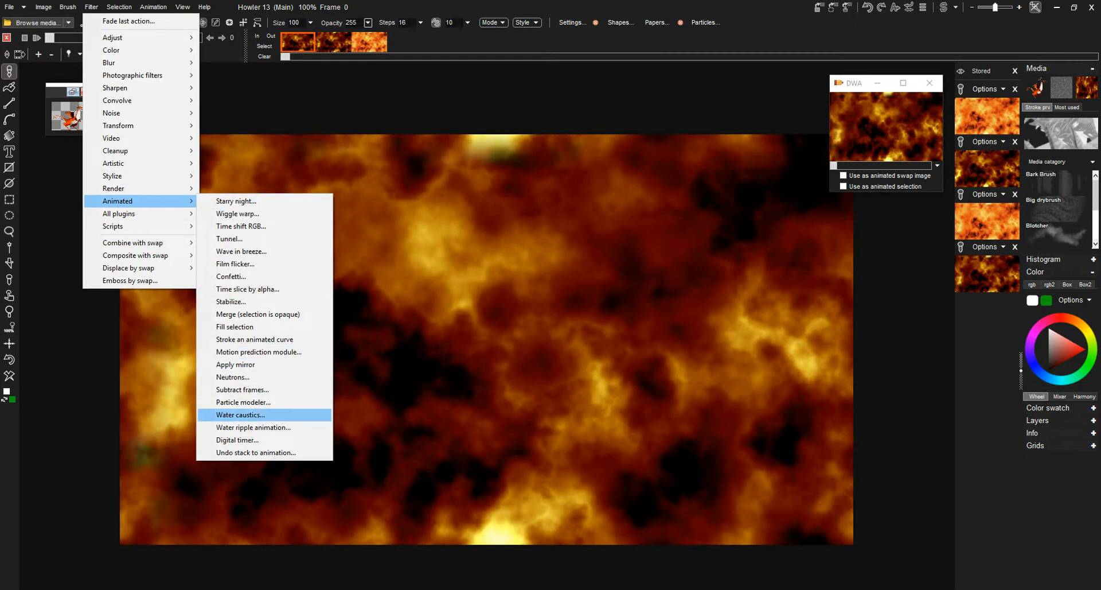
left_click(259, 352)
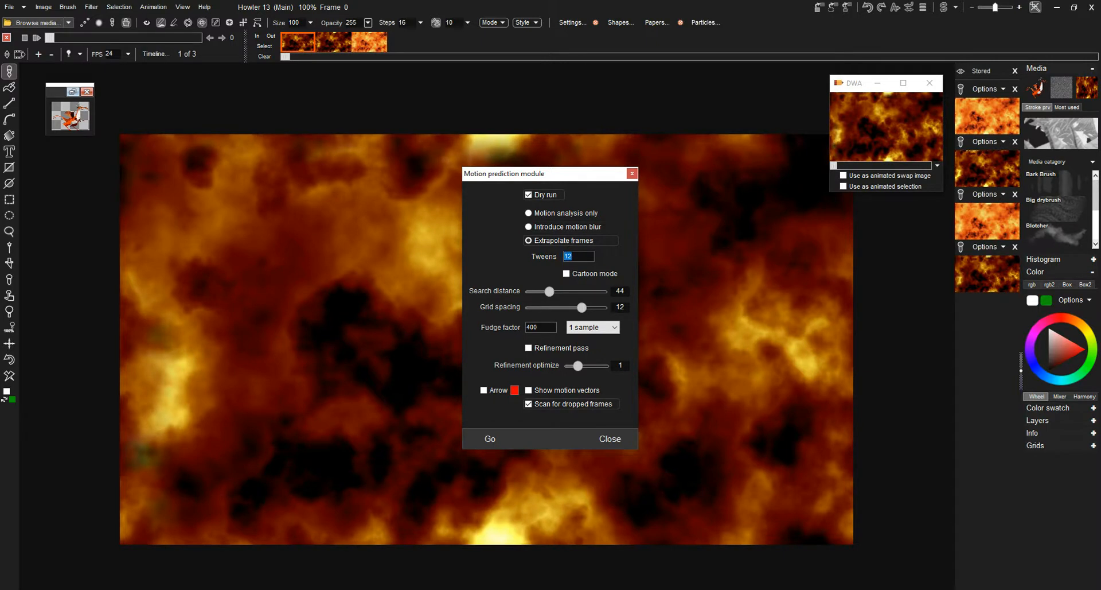
type("33")
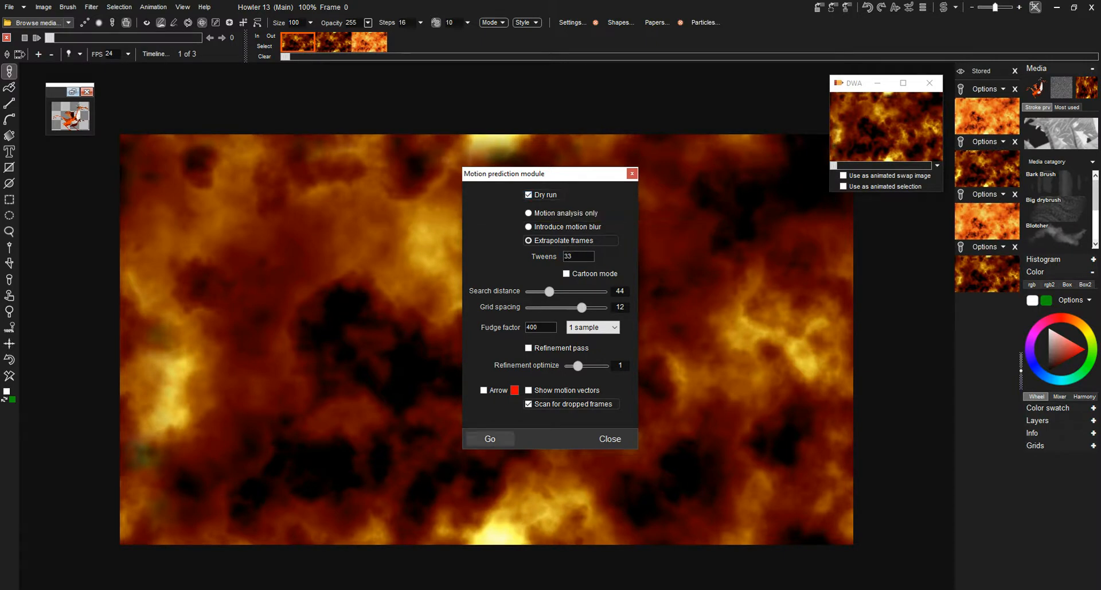
left_click(490, 439)
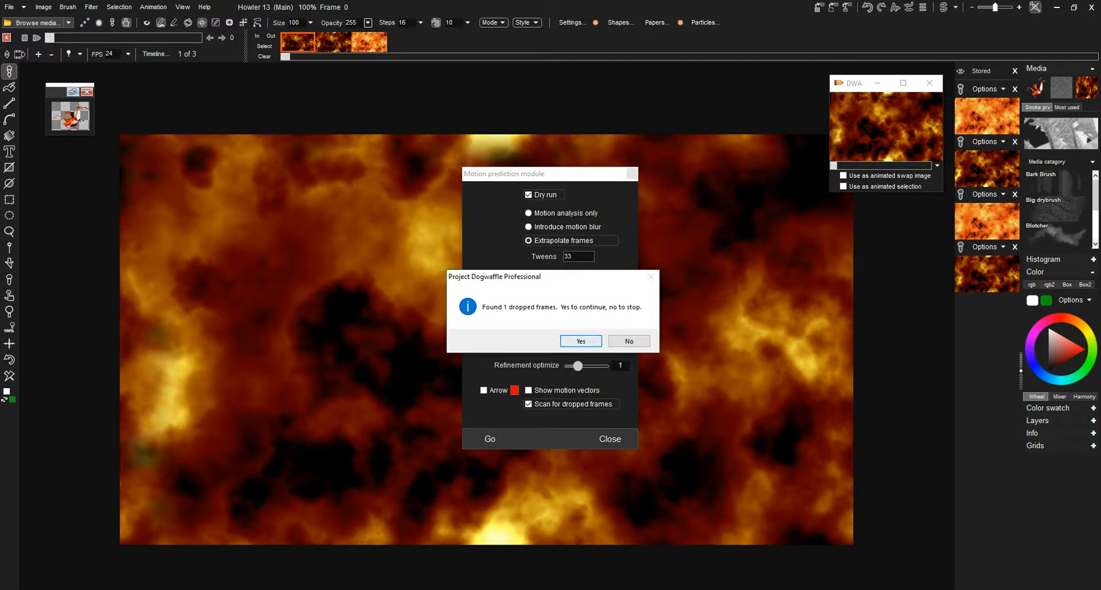
left_click(580, 341)
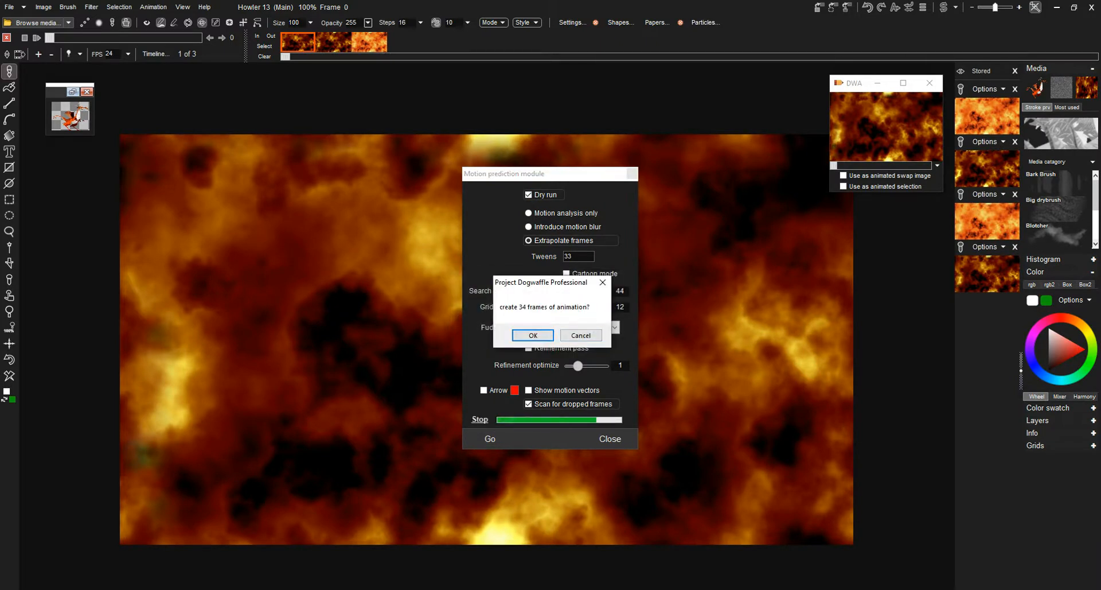
left_click(533, 335)
type("3")
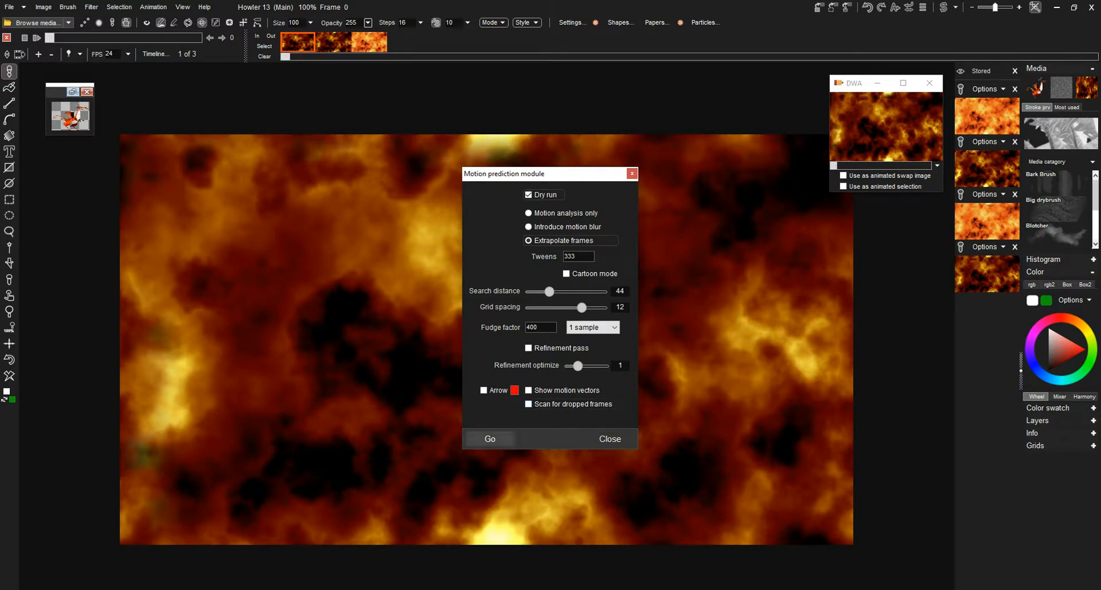
left_click(489, 439)
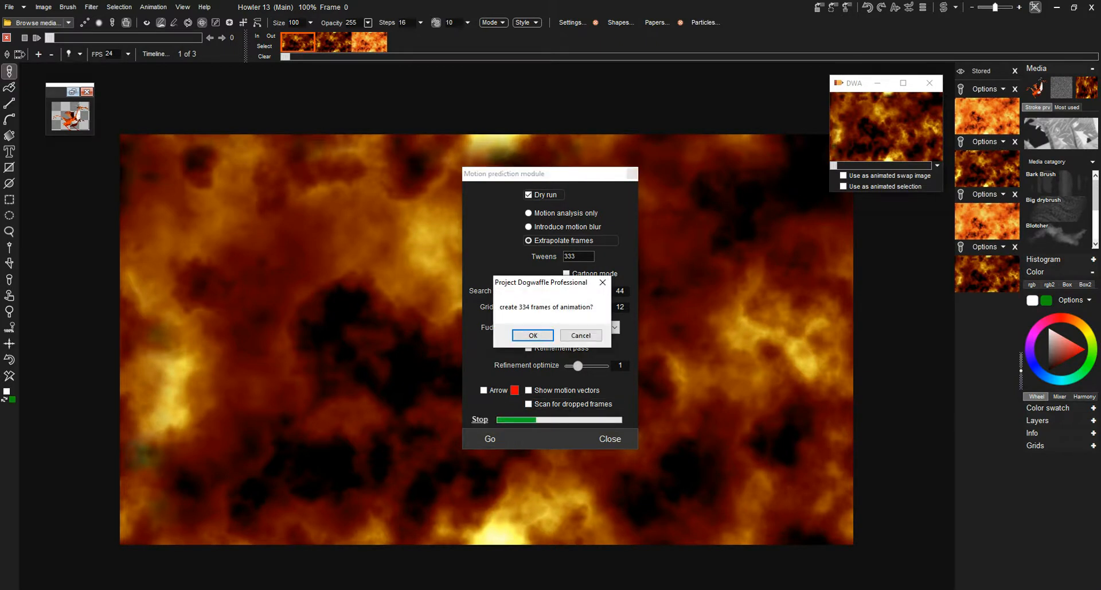
left_click(532, 335)
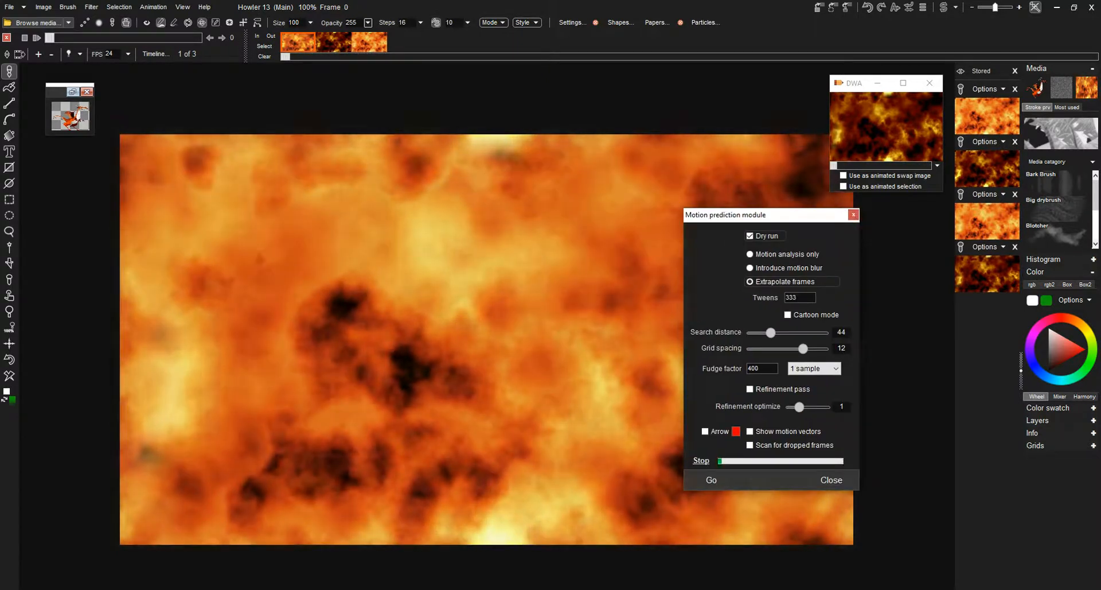
left_click(711, 480)
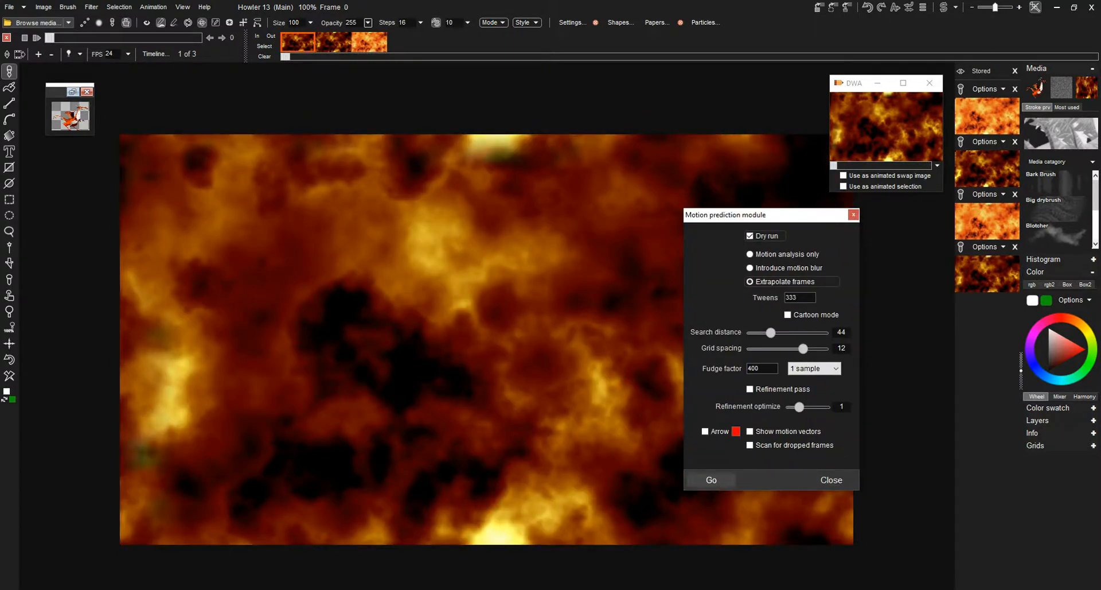
left_click(710, 479)
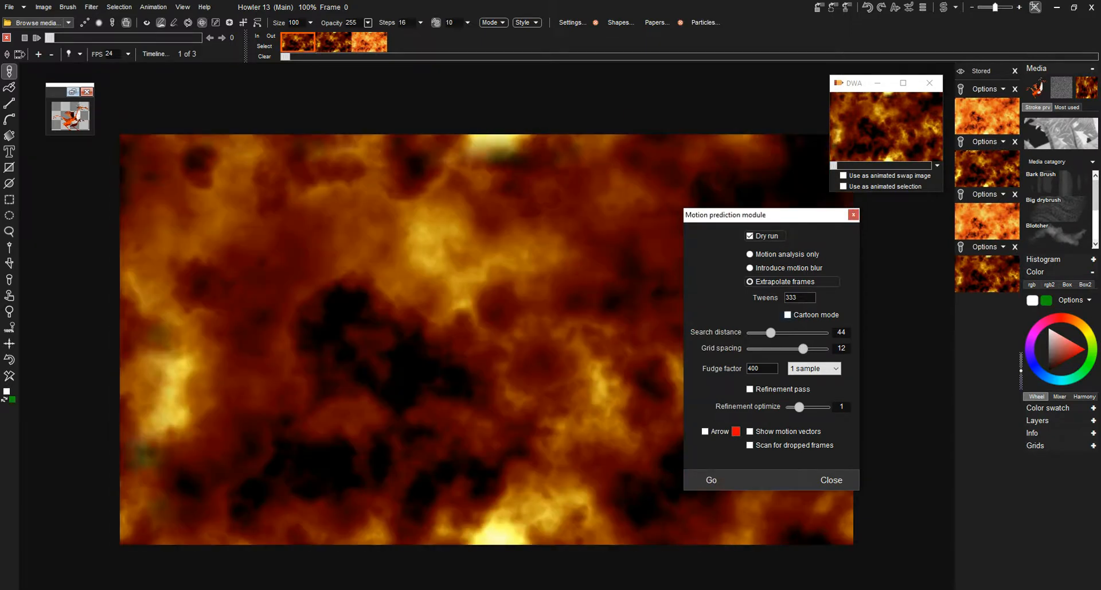
Step: Replace the tween count with 222 and run a dry pass of the extrapolation
triple_click(799, 297)
type("222")
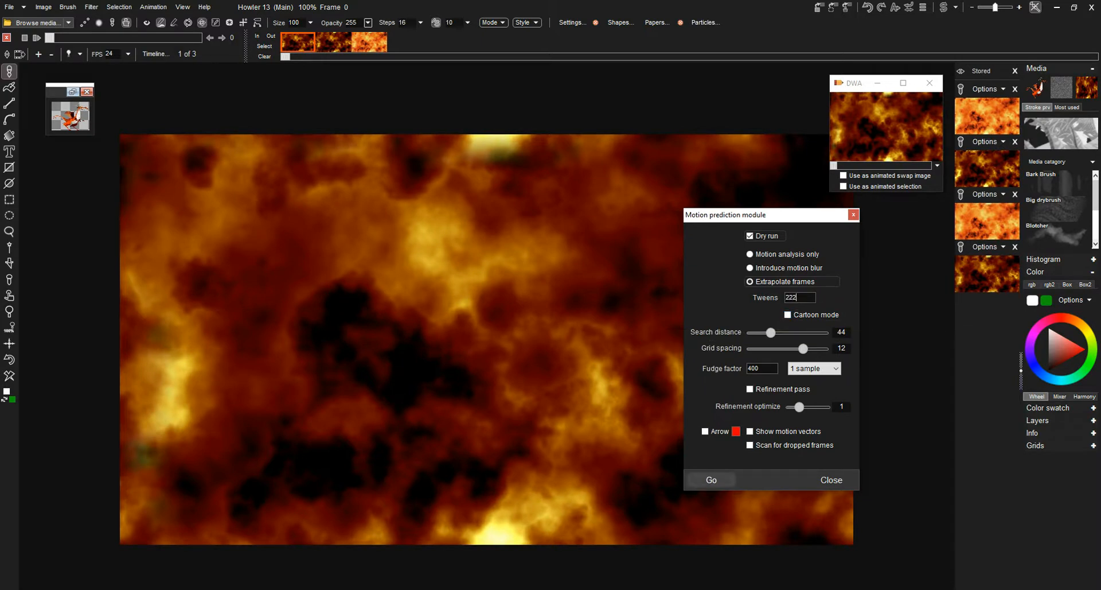
left_click(712, 480)
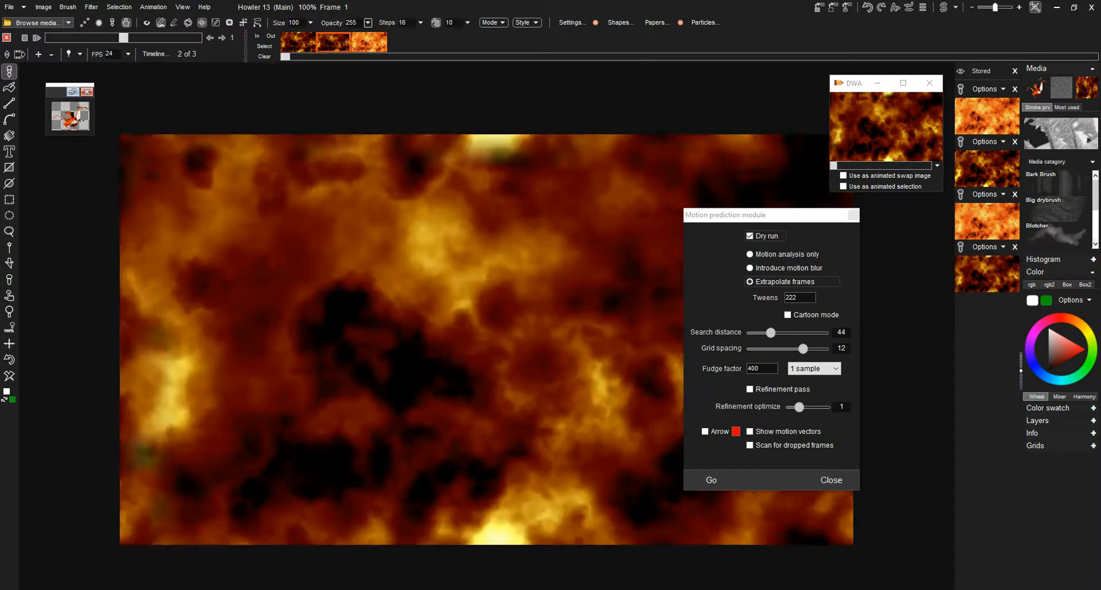
mouse_move(357, 43)
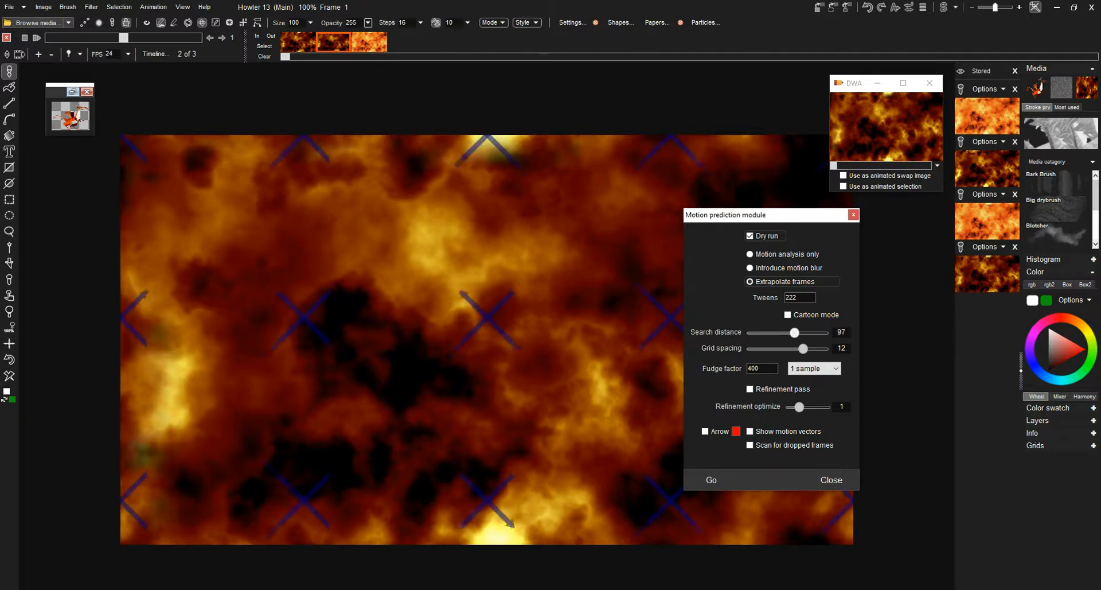
Step: Set search distance to 82, grid spacing to 14, and fudge factor to 33
left_click_drag(794, 333, 786, 332)
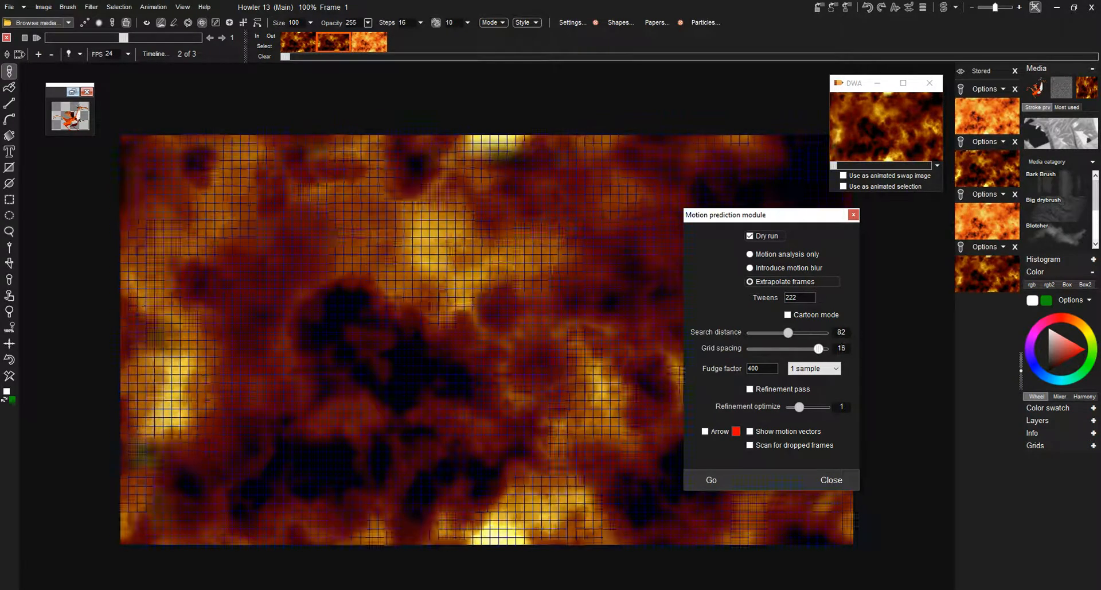
left_click_drag(817, 348, 813, 348)
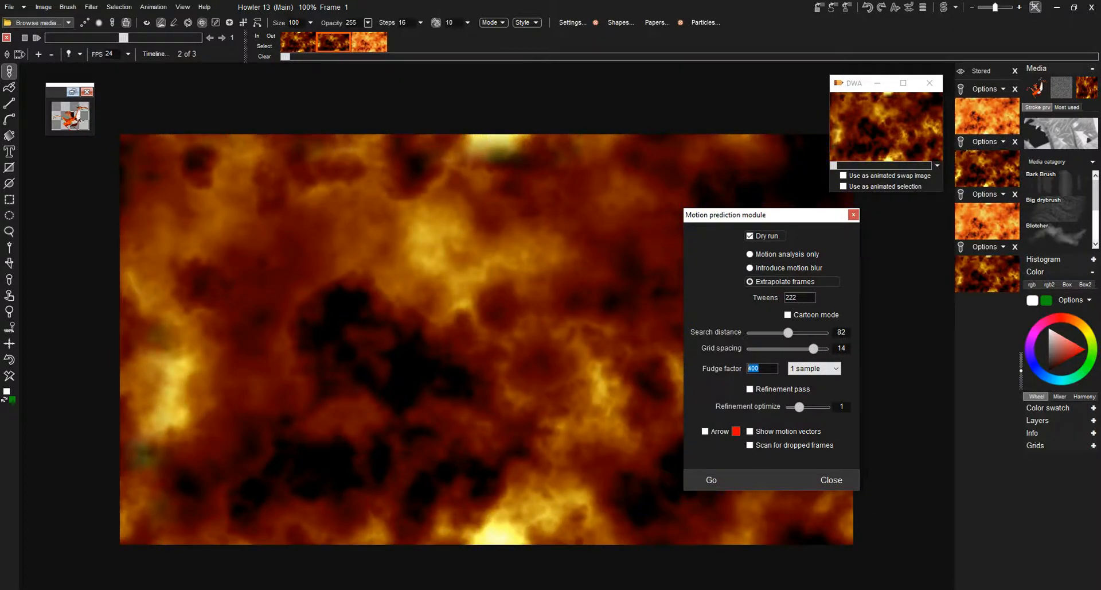
type("44")
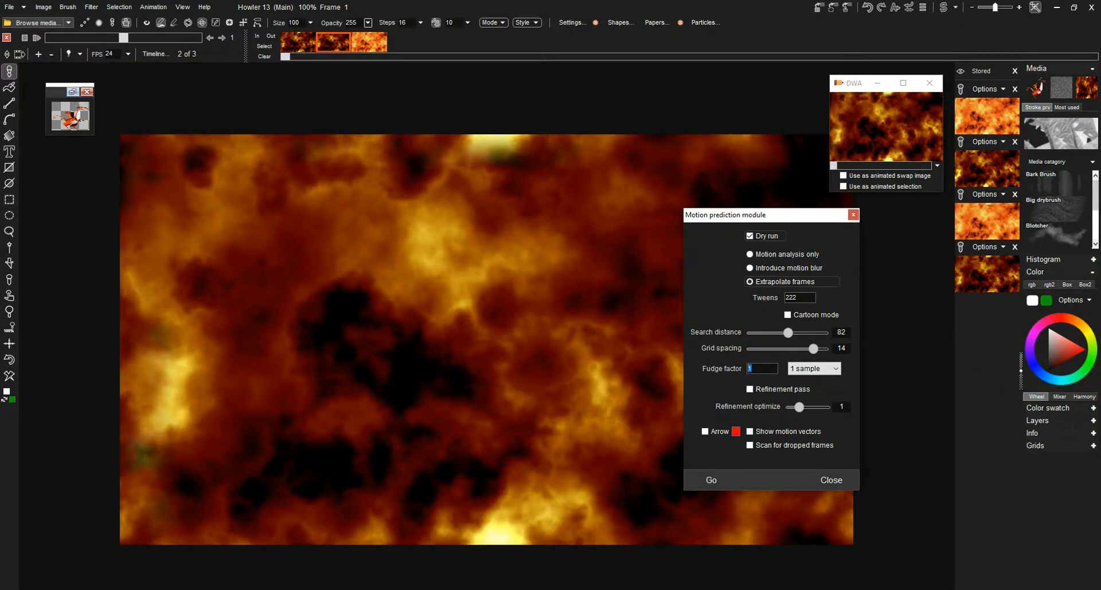
type("33")
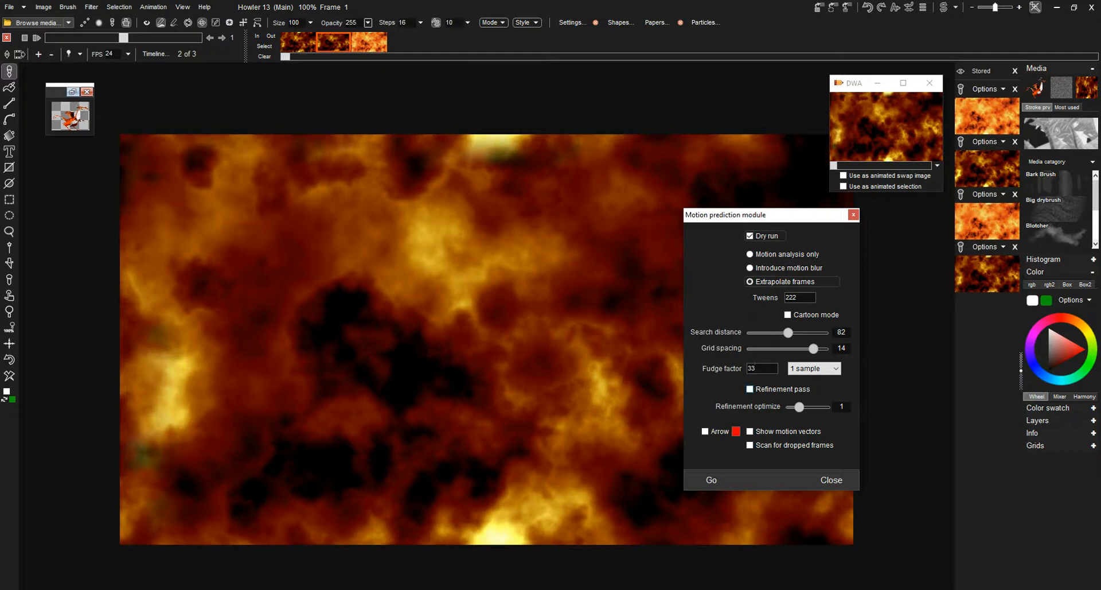